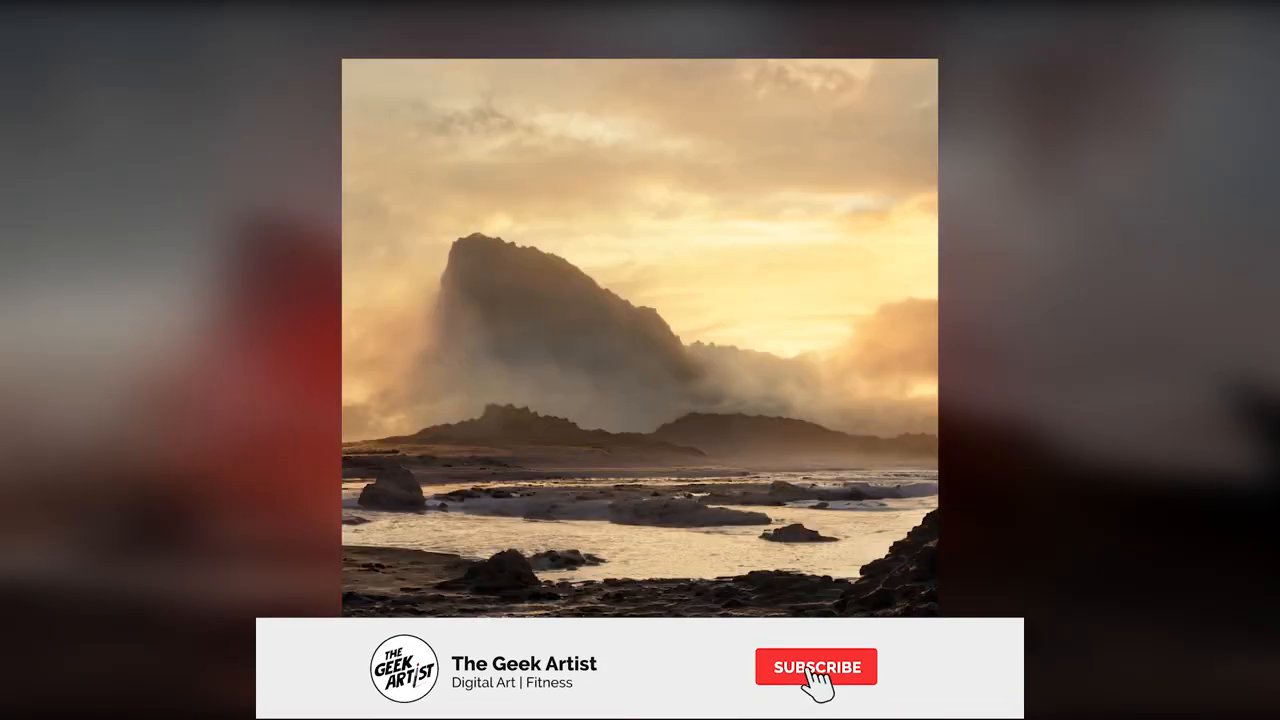
Step: Paint Mountain, Ground and Rock labels in GauGAN2 to render a rocky desert mountain
left_click(816, 667)
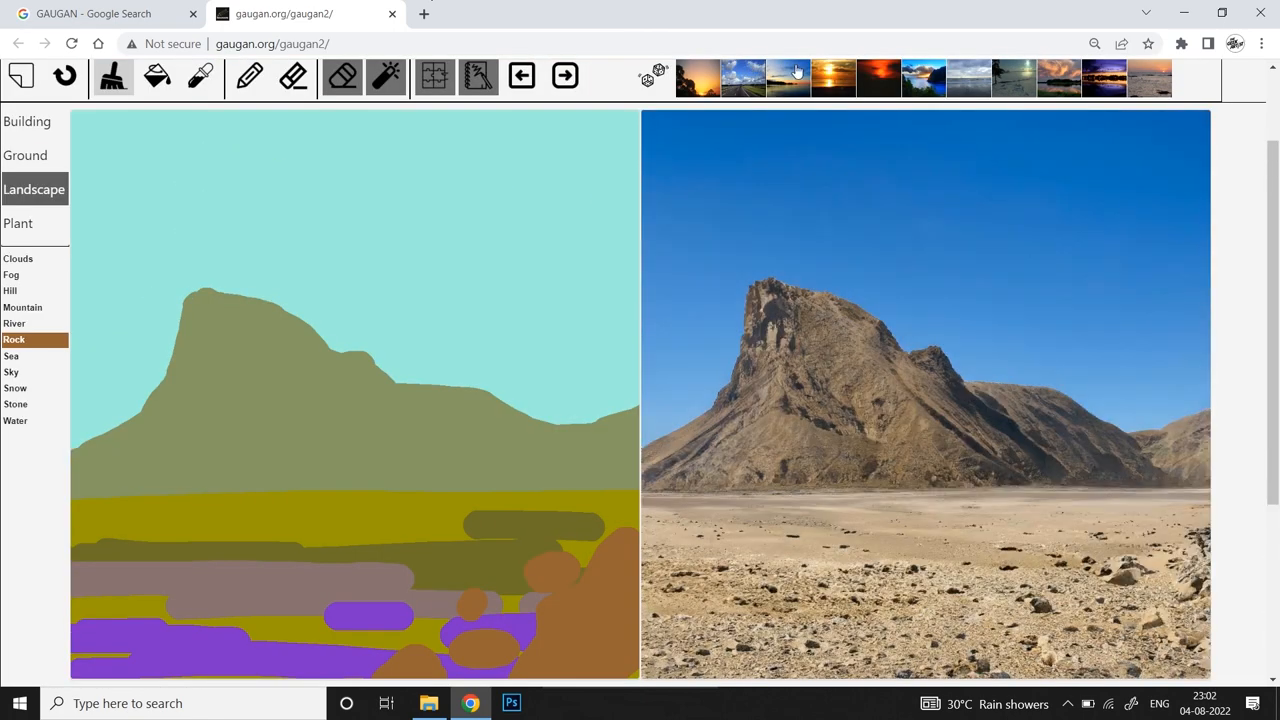
Step: Pick a sunset style for the Clouds, Hill and River sketch and browse the outputs
left_click(511, 703)
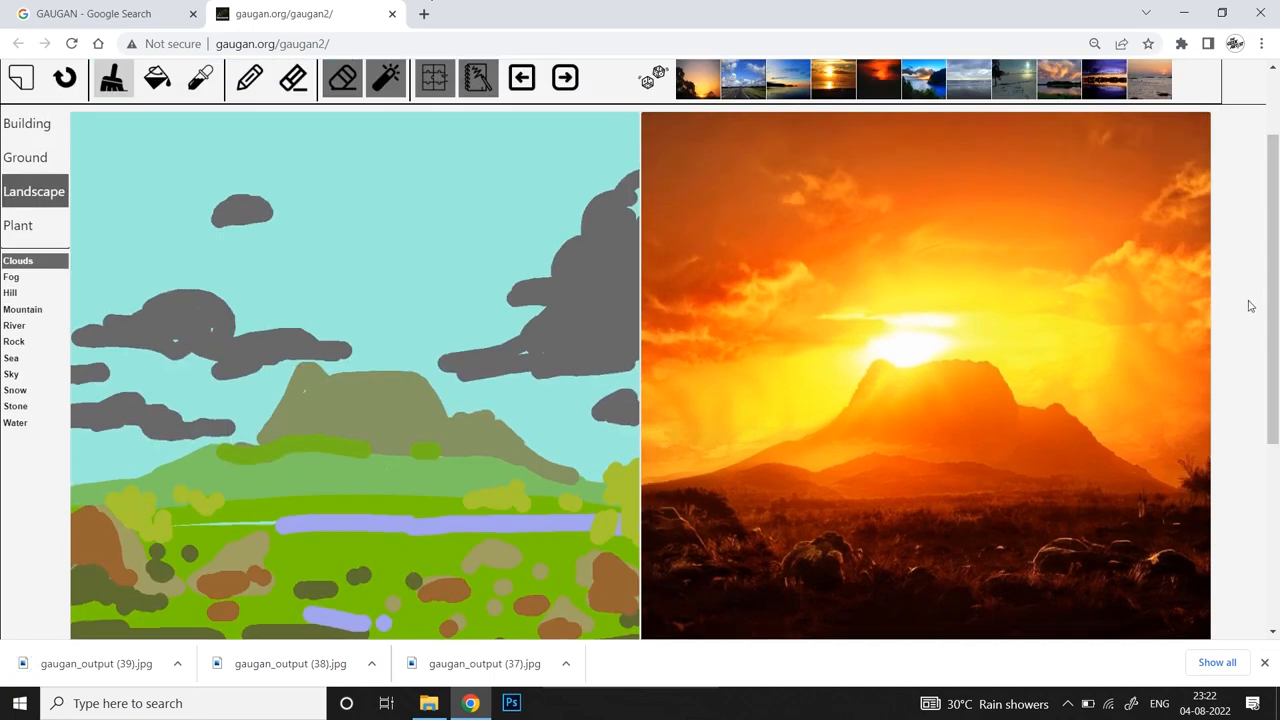
scroll("down", 3)
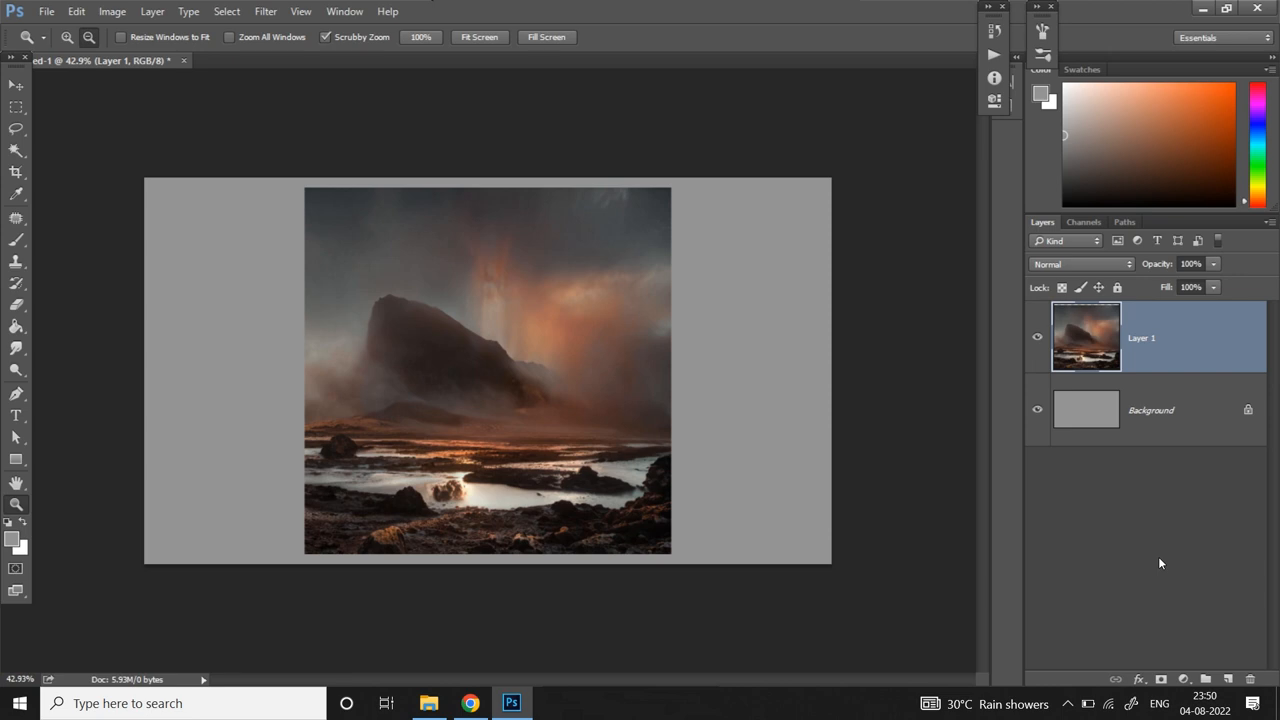
mouse_move(1157, 558)
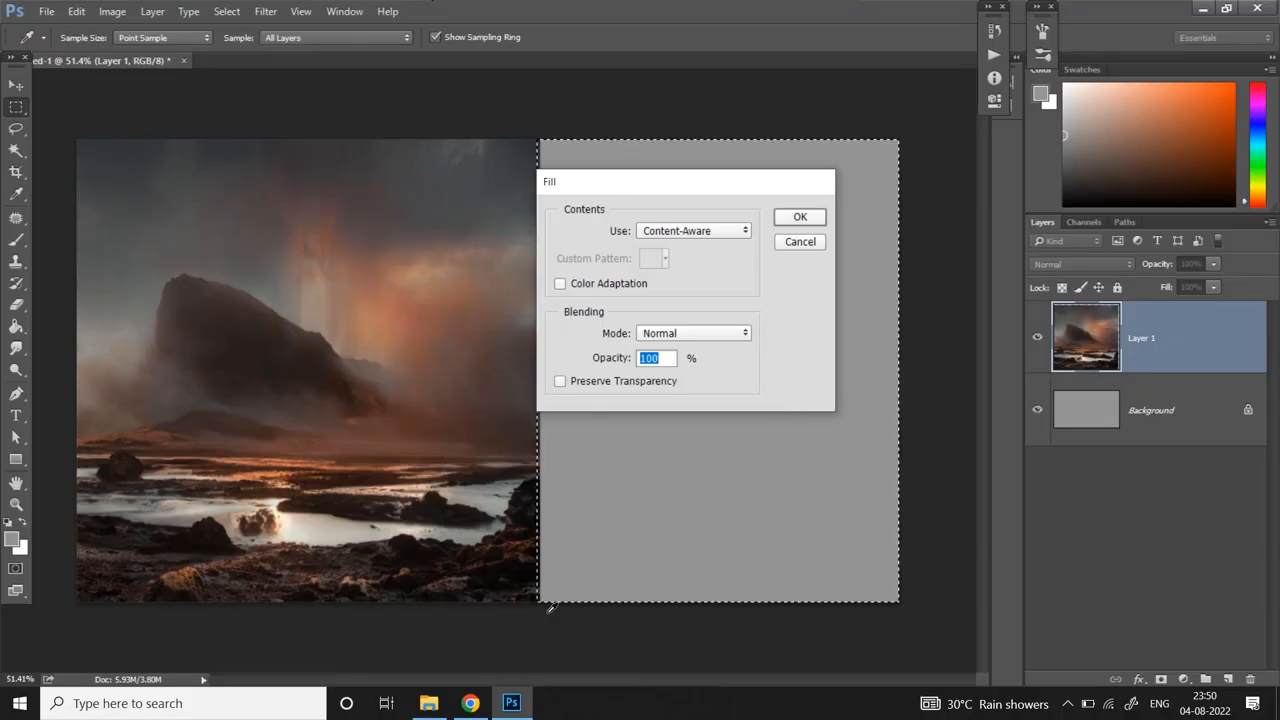
Step: Confirm Content-Aware Fill to fill the empty right side with matching misty scenery
left_click(800, 217)
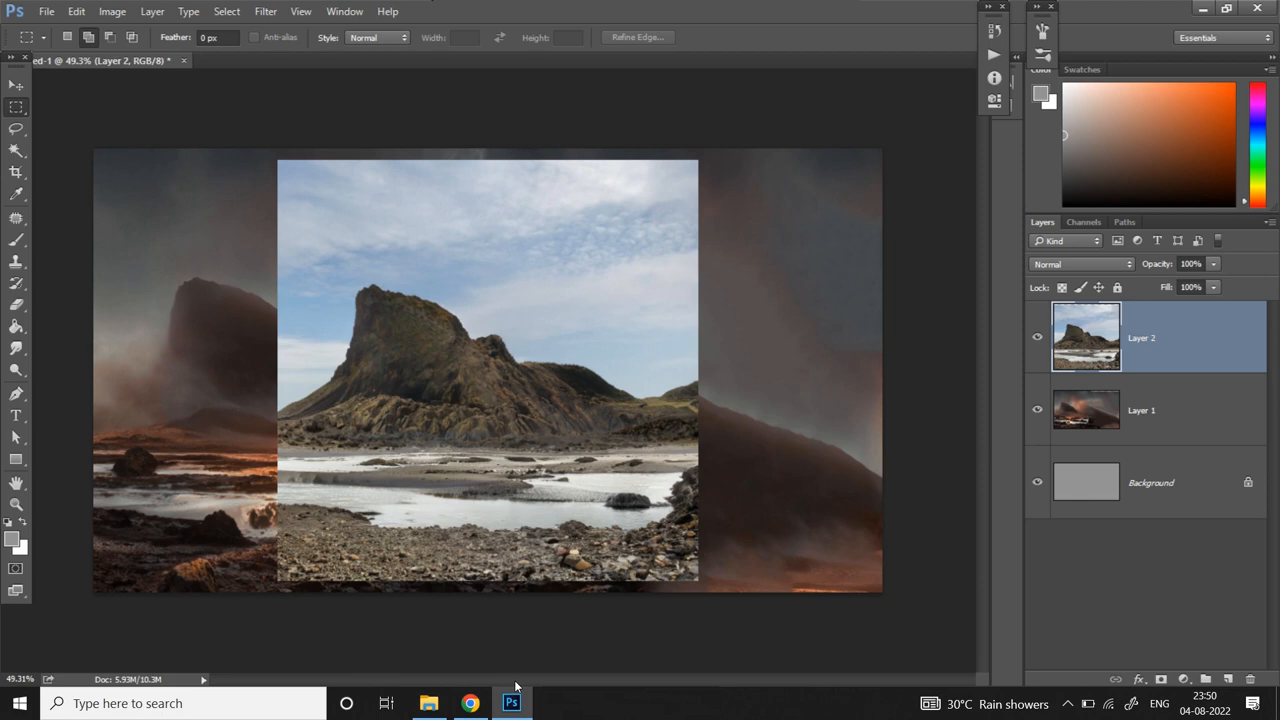
Step: Set the rock photo layer to Multiply and move it over the scene's right half
left_click(1080, 263)
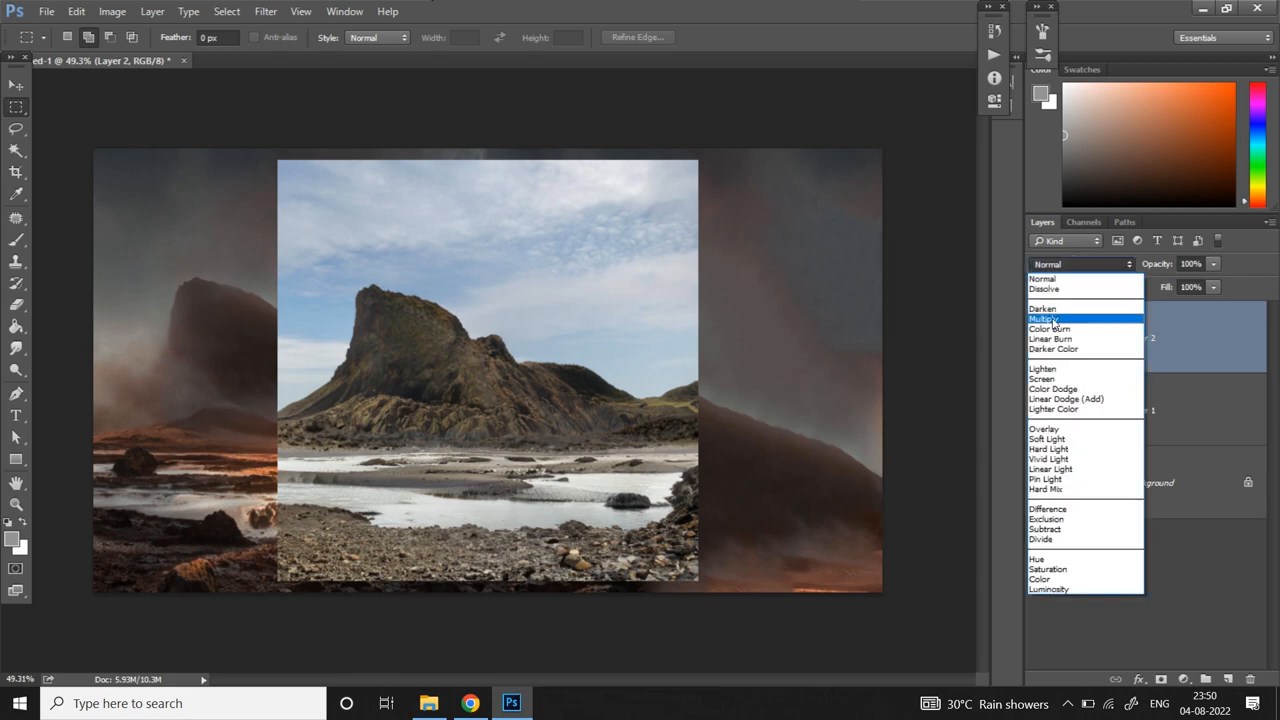
left_click(1046, 318)
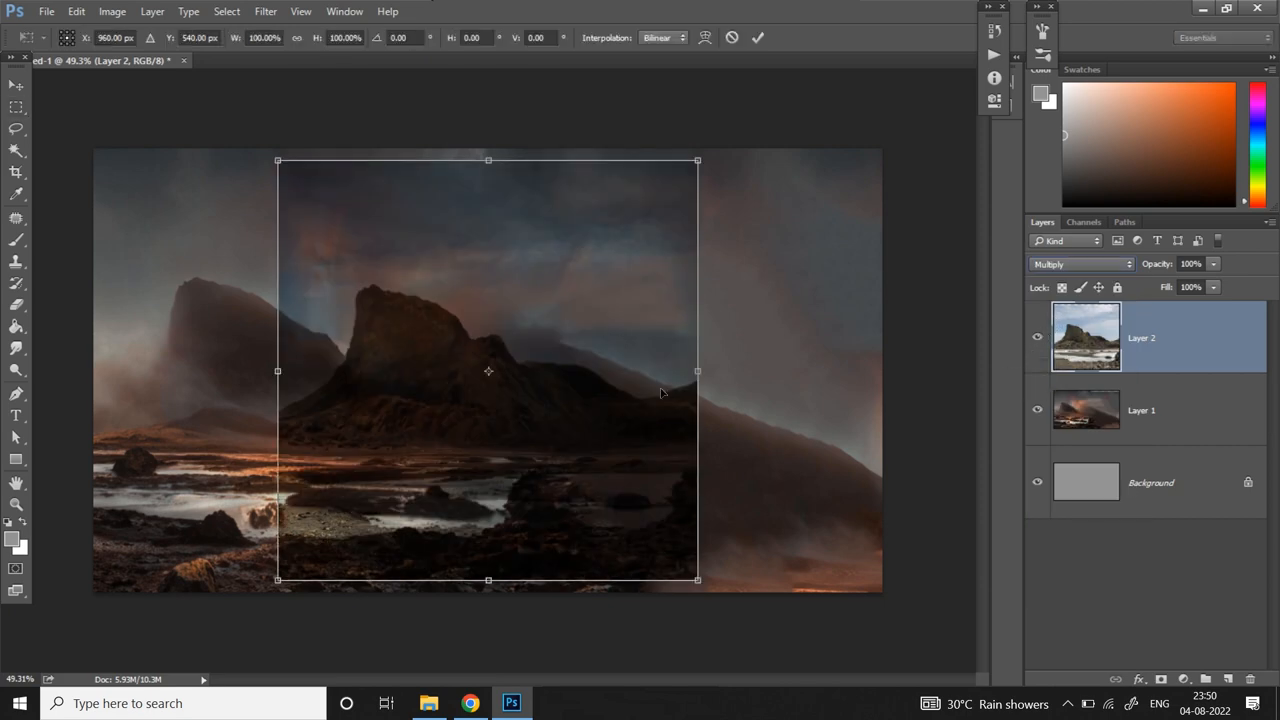
left_click_drag(488, 371, 739, 418)
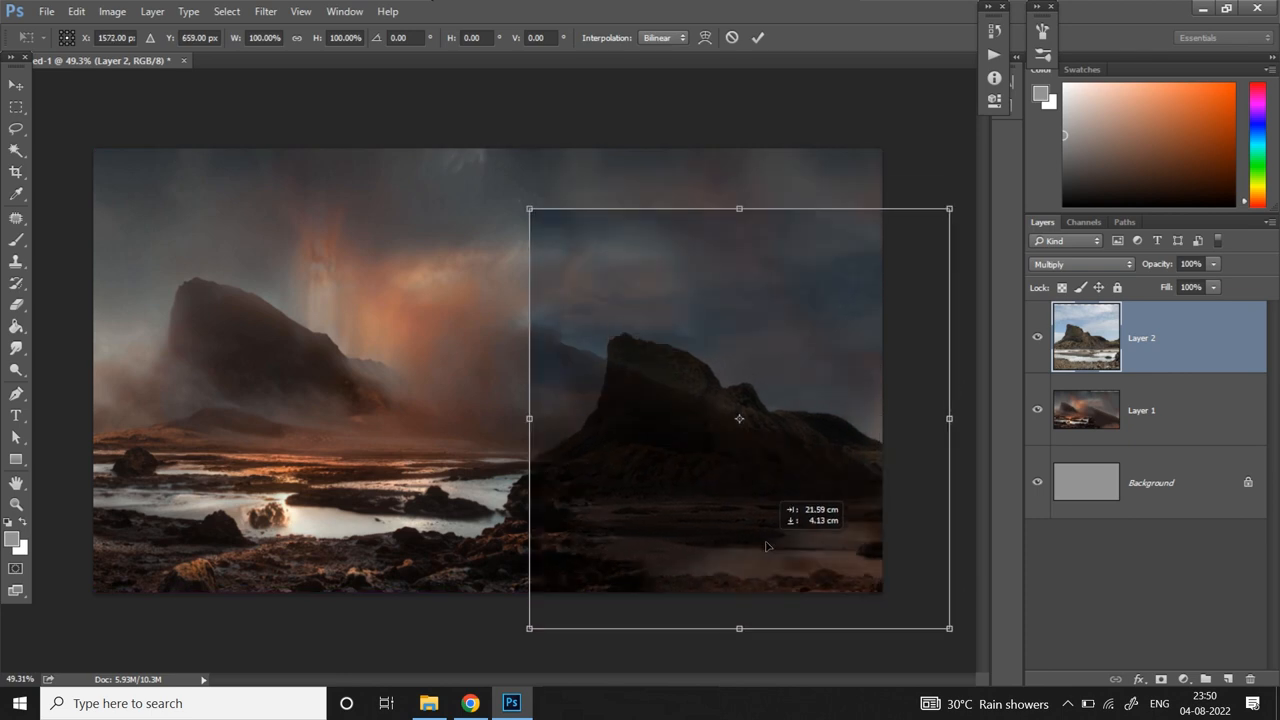
left_click_drag(738, 418, 738, 430)
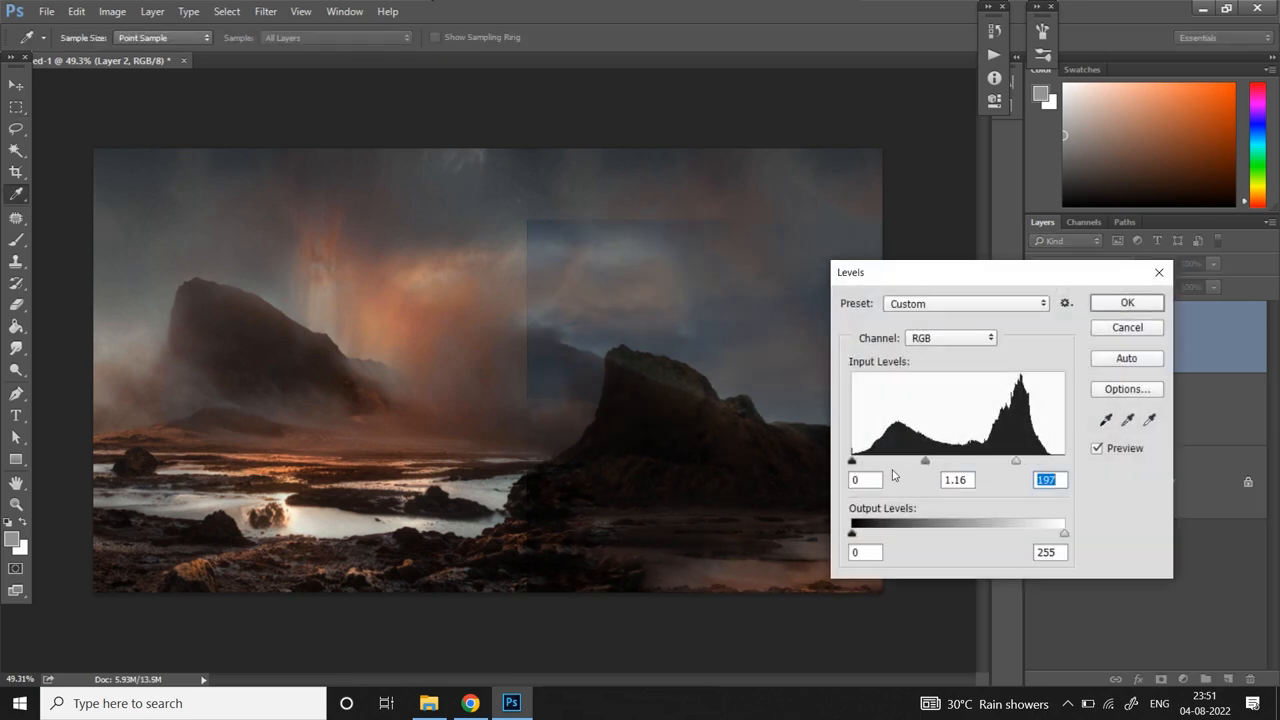
Step: Apply Levels to the rock layer with input levels about 31, 1.00, 145
left_click_drag(852, 461, 879, 461)
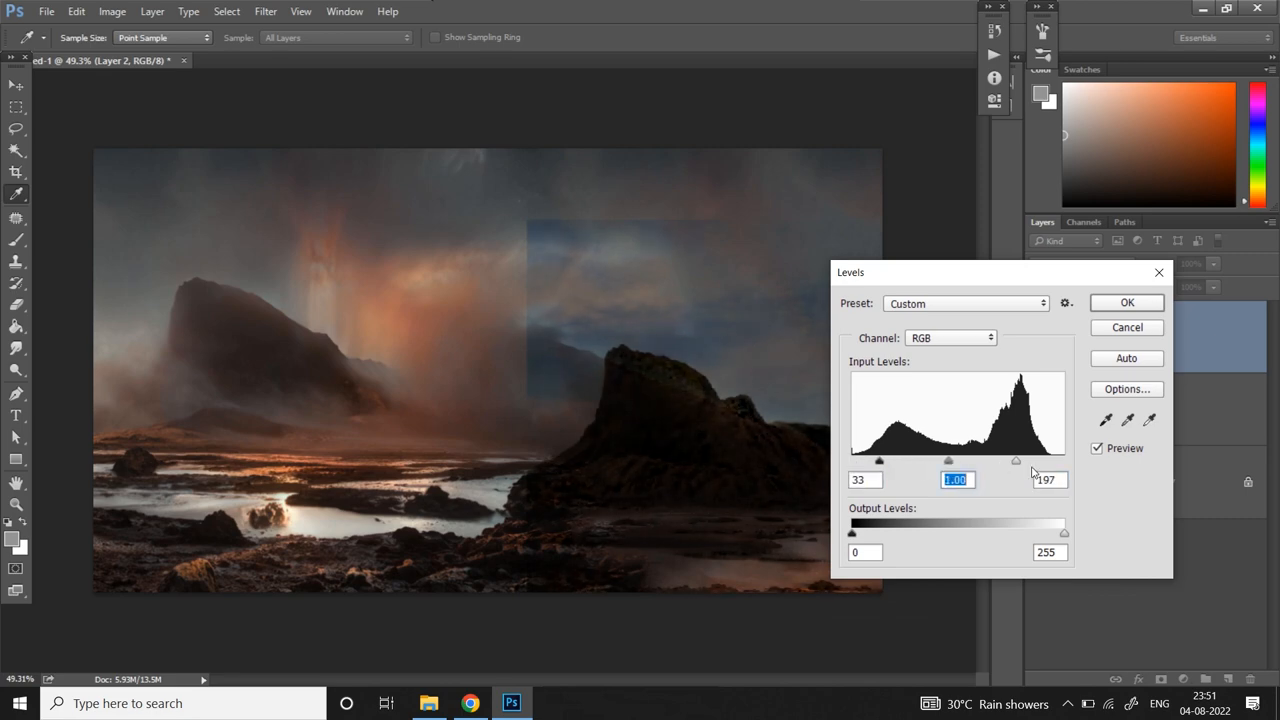
left_click_drag(1016, 461, 975, 461)
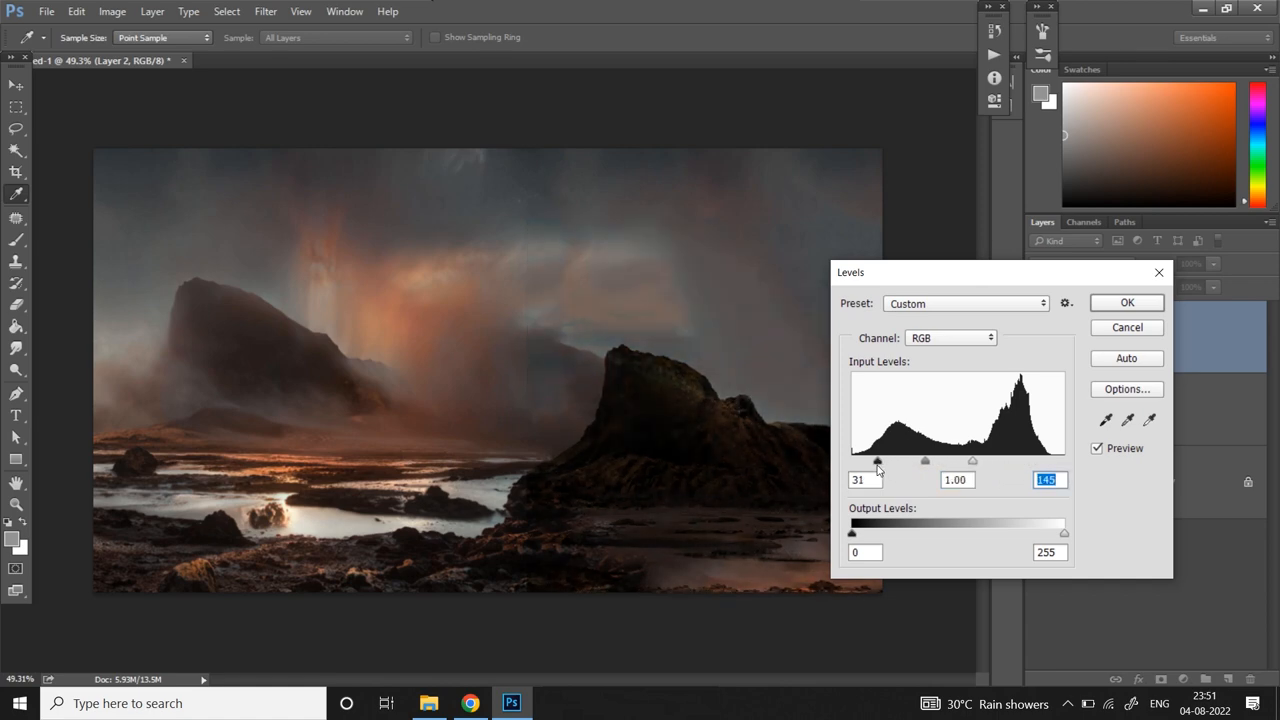
left_click(1126, 302)
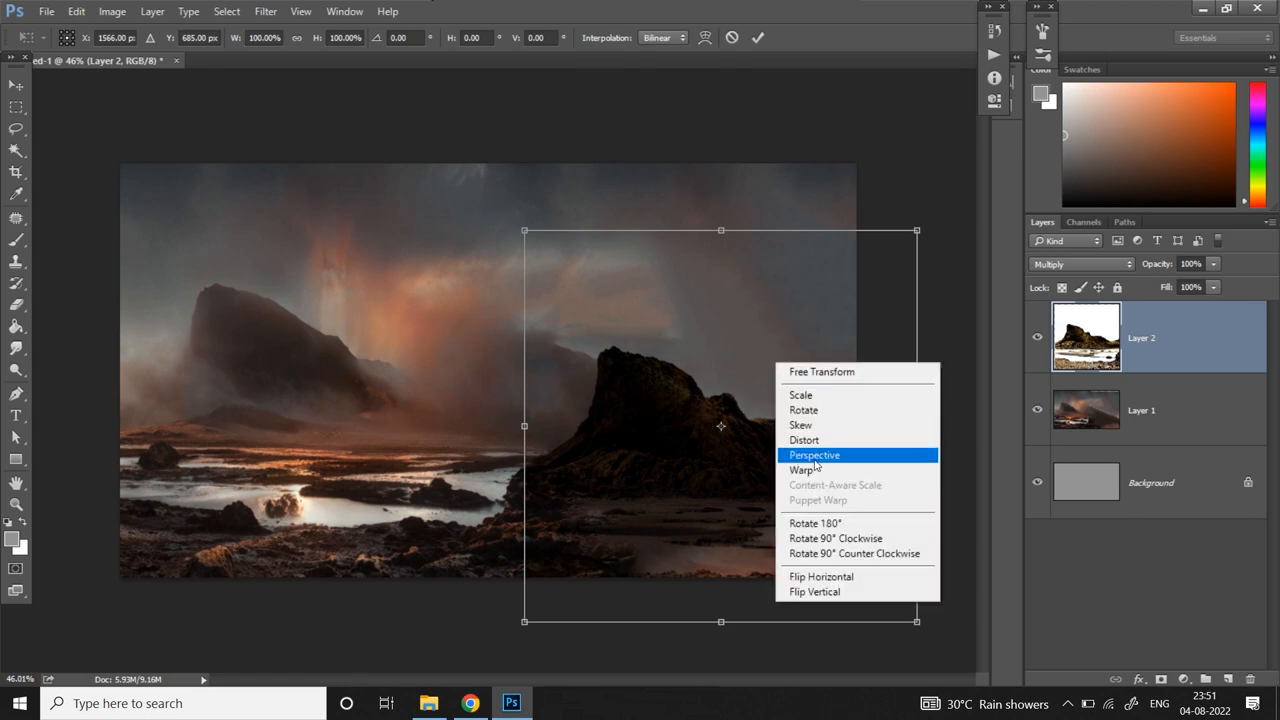
Step: Switch Layer 2's free transform to Perspective to slope the dark cliff
left_click(804, 470)
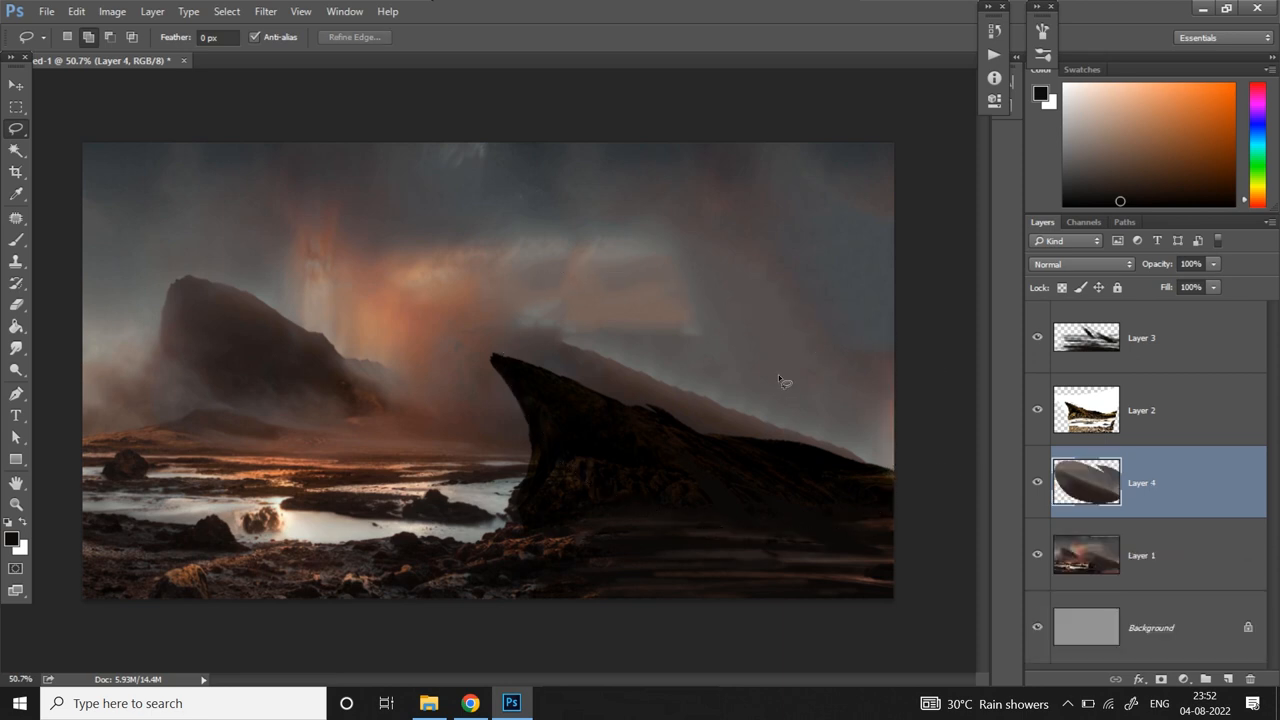
Step: Rotate the Layer 4 rock piece about -17 degrees into place beneath the cliff
key("ctrl+t")
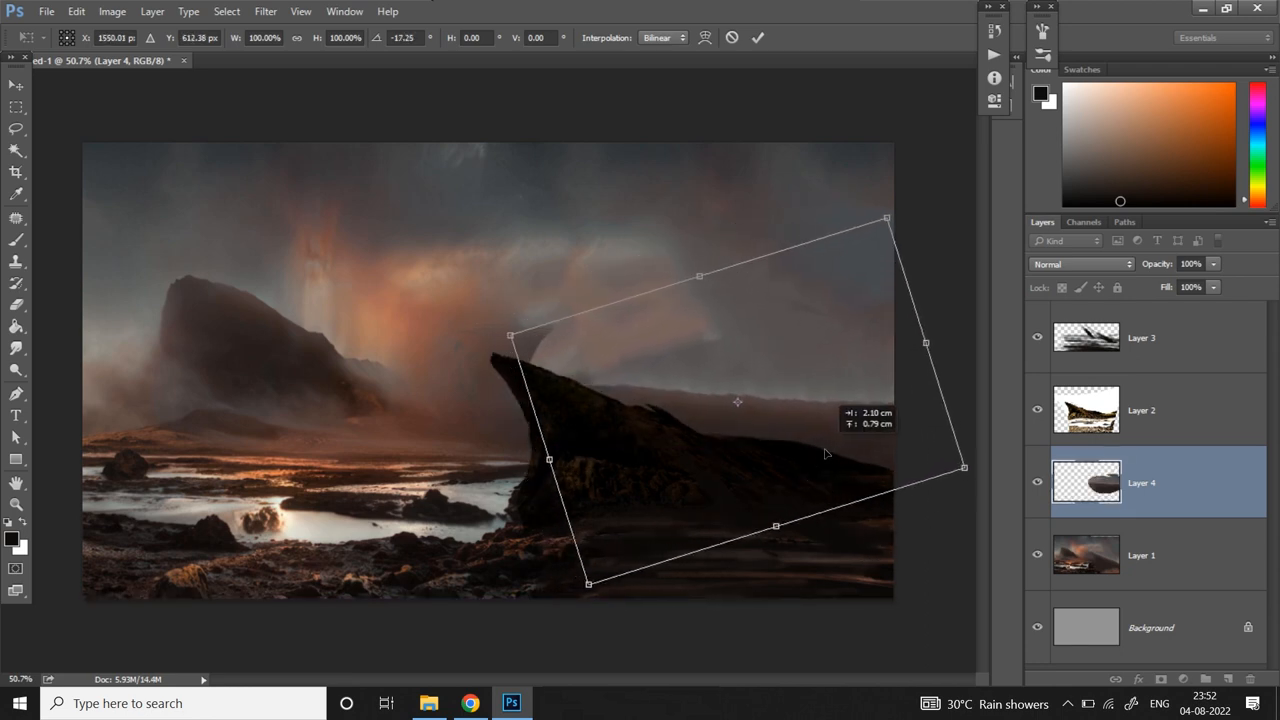
left_click_drag(825, 453, 868, 473)
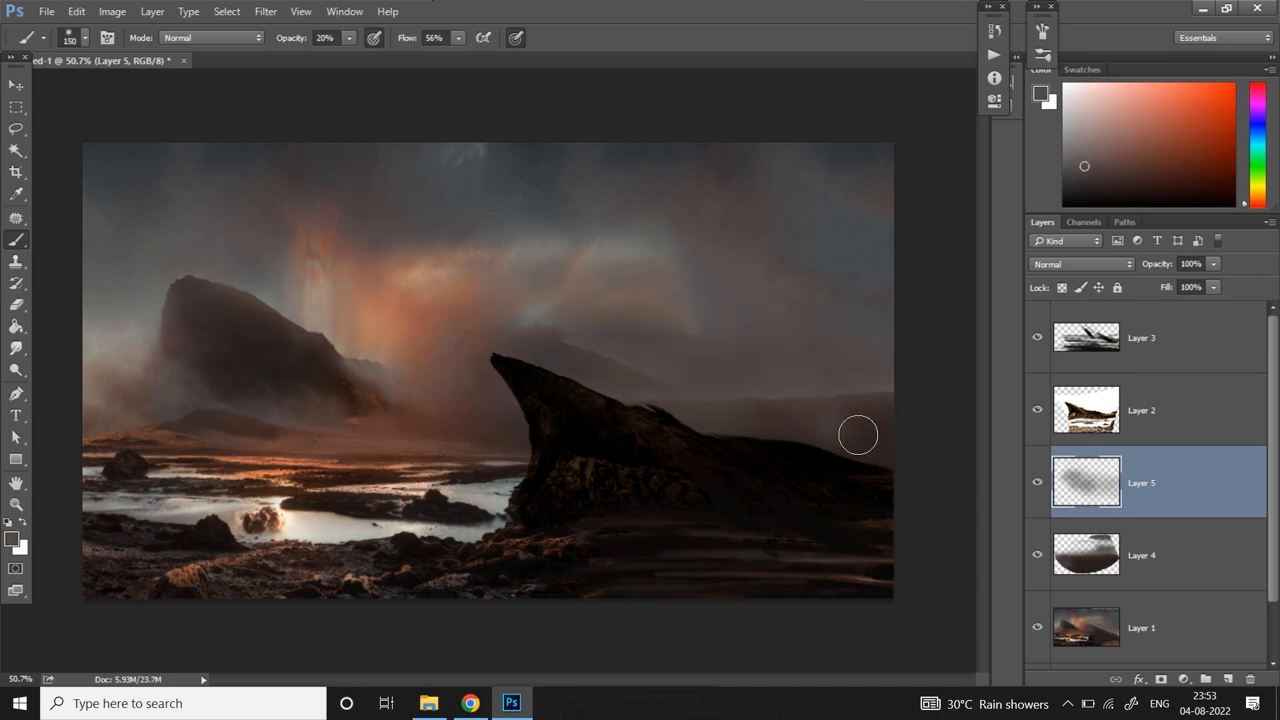
Step: Brush soft 20%-opacity mist on Layer 5 around the cliff's base
left_click_drag(858, 435, 805, 435)
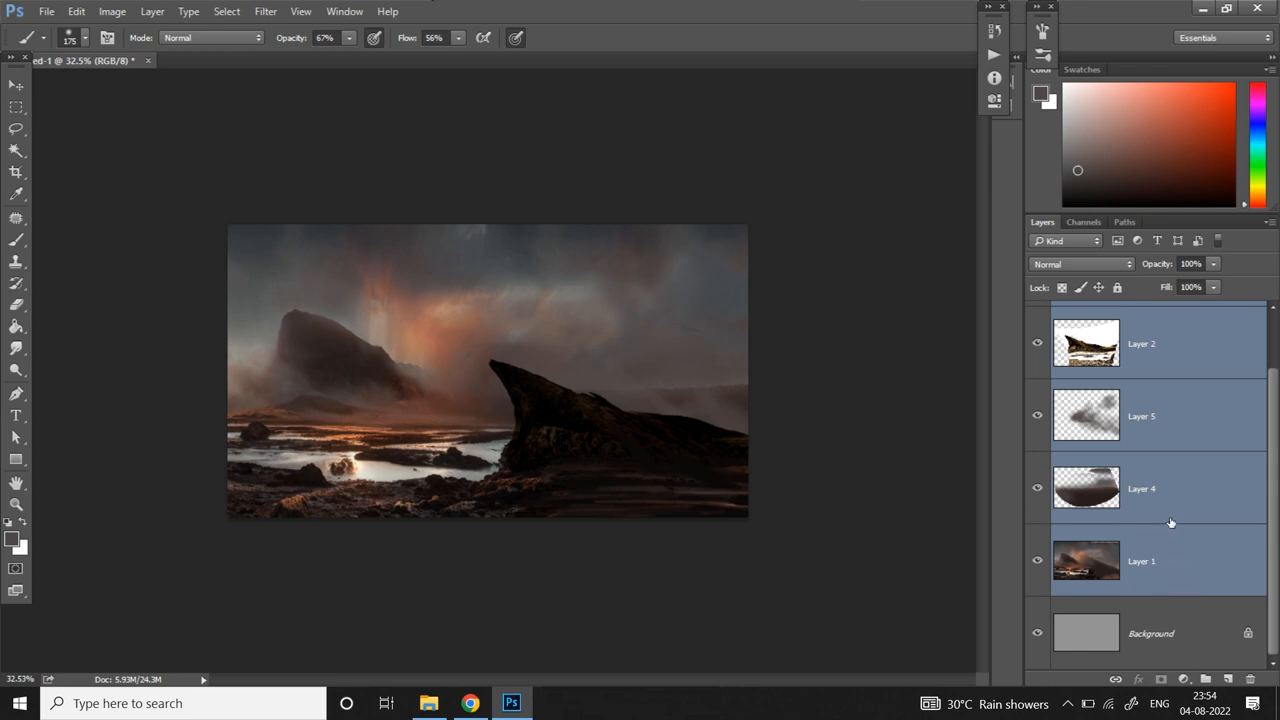
Step: Free-transform the selected Layers 2, 5, 4 and 1 together
key("ctrl+t")
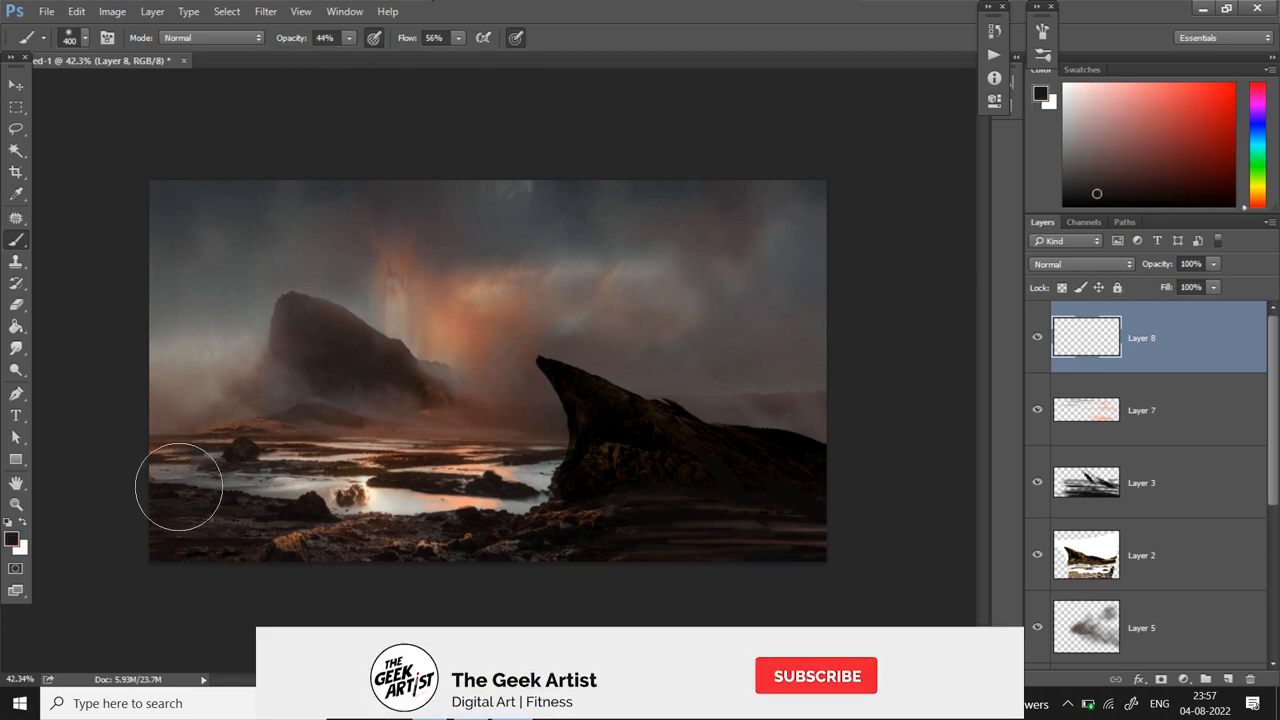
Step: Set the new layer to Hard Light and brush orange over ground, river and between cliffs
left_click(1080, 264)
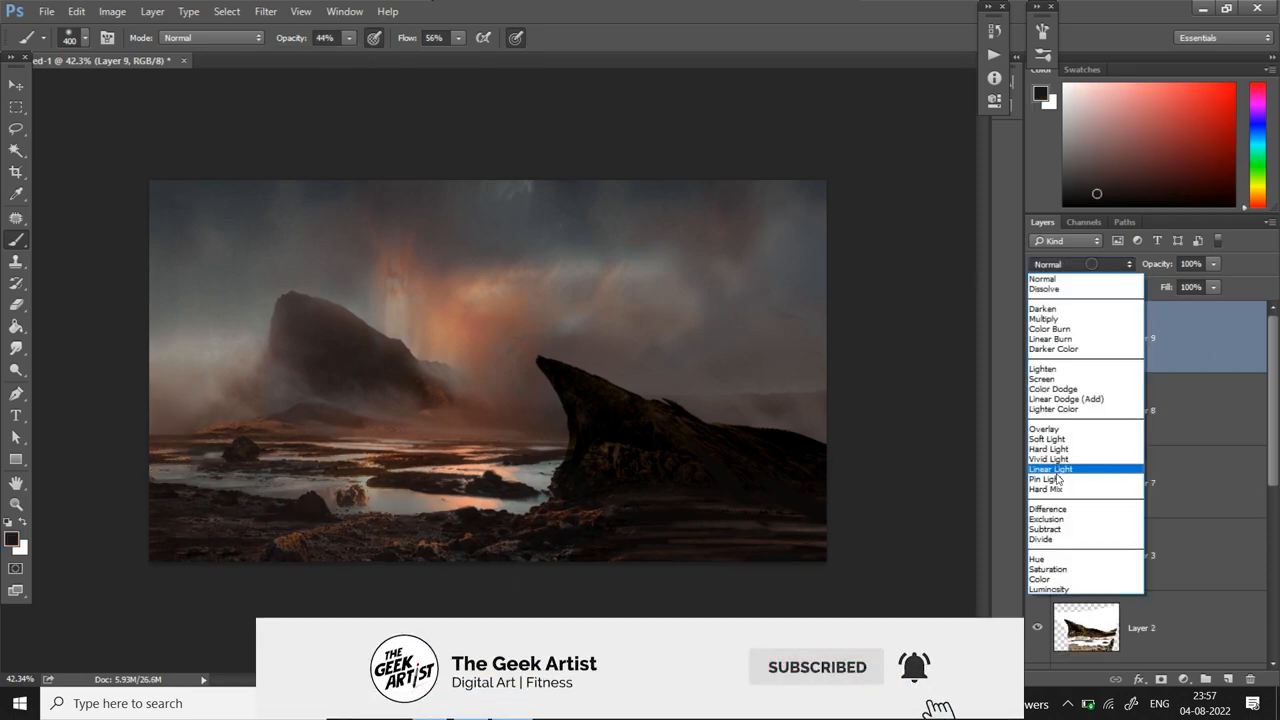
left_click(1047, 449)
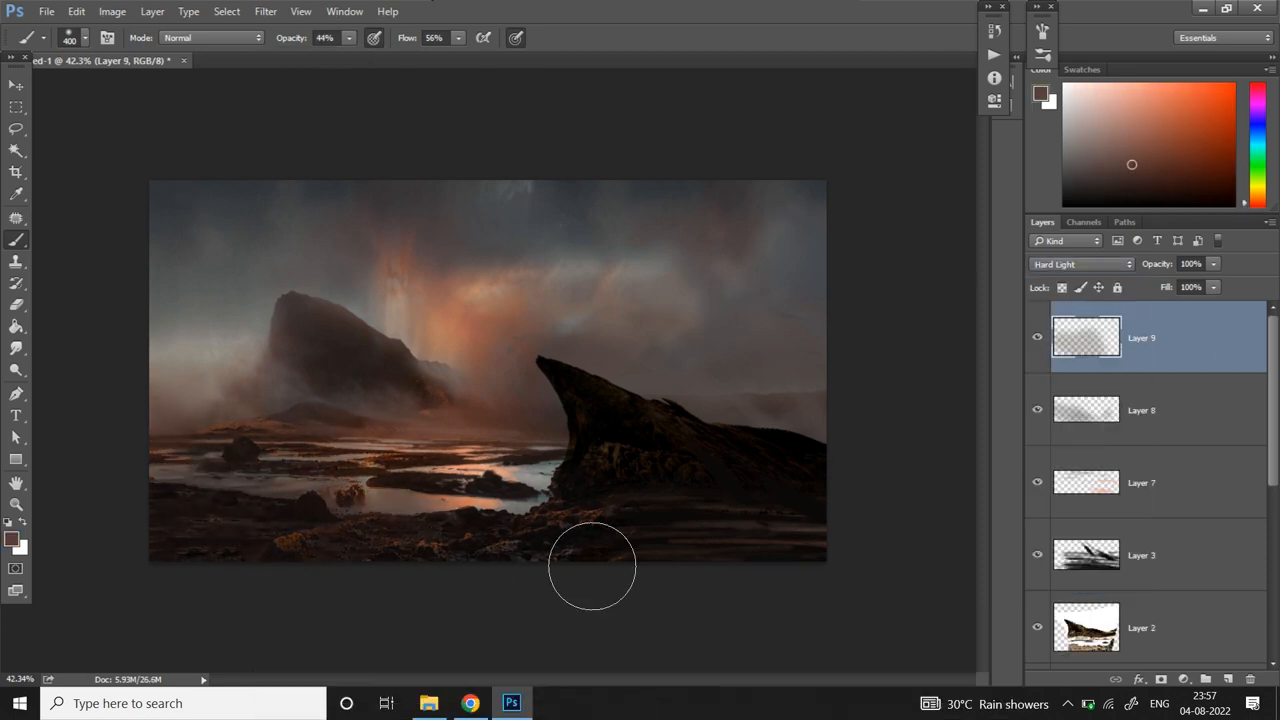
left_click_drag(592, 567, 392, 520)
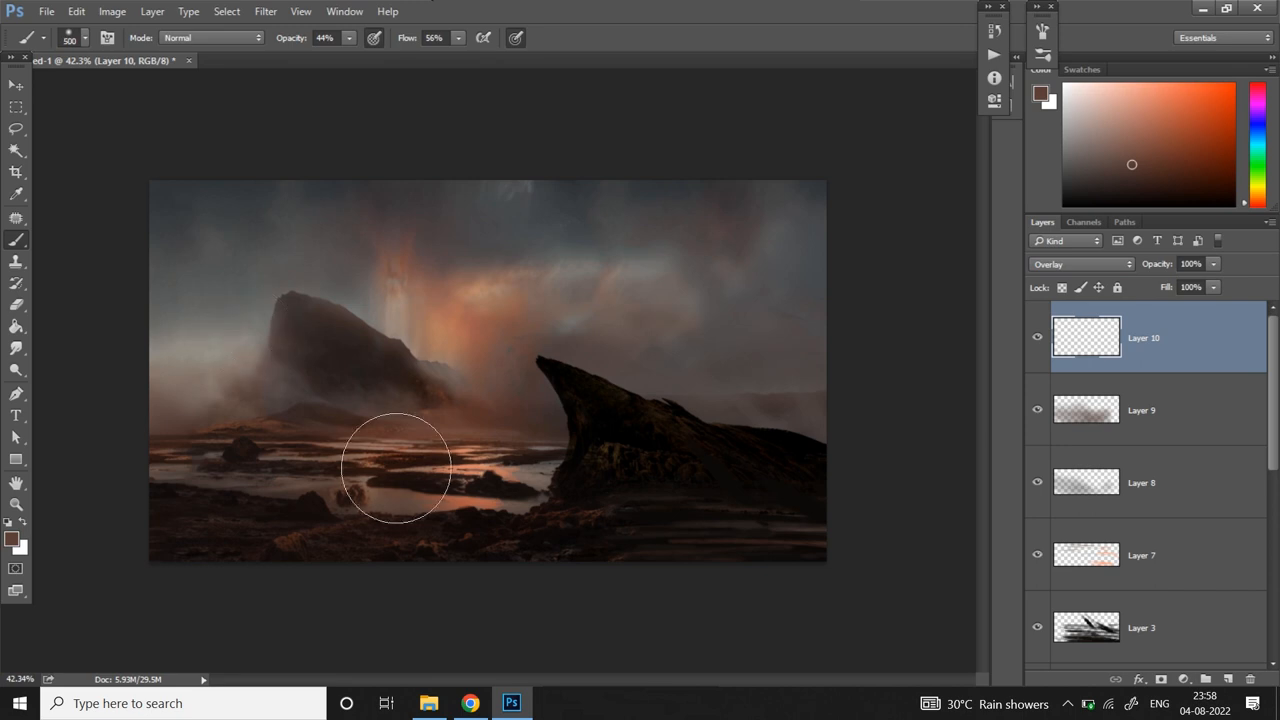
left_click_drag(395, 468, 500, 478)
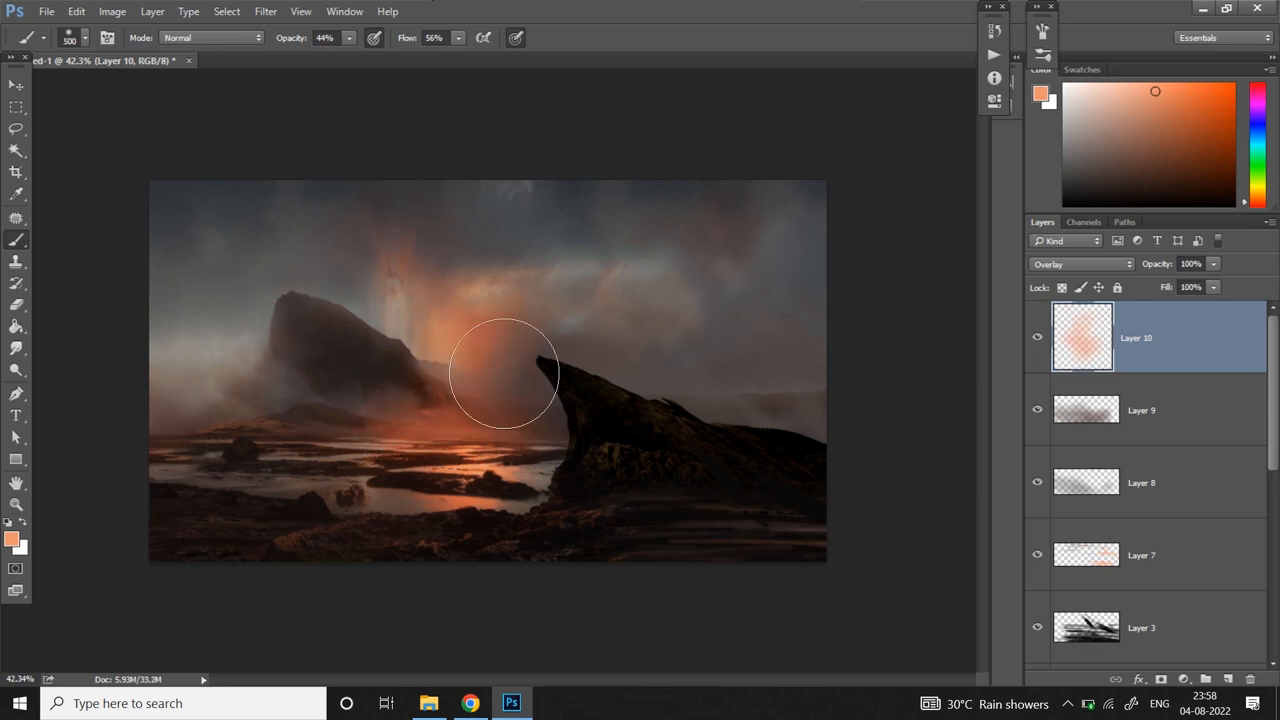
left_click_drag(505, 375, 562, 418)
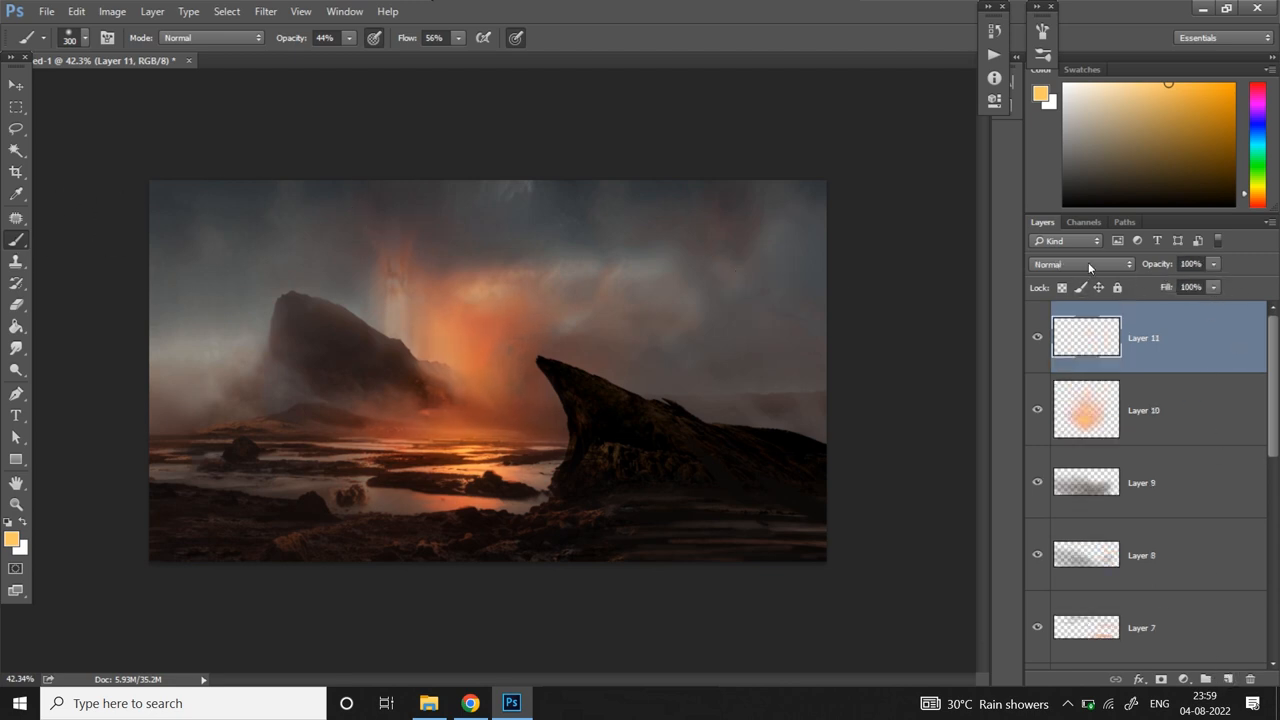
Step: Set Layer 11 to Hard Light and paint red-orange light over the left mountain and cliff gap
left_click(1080, 264)
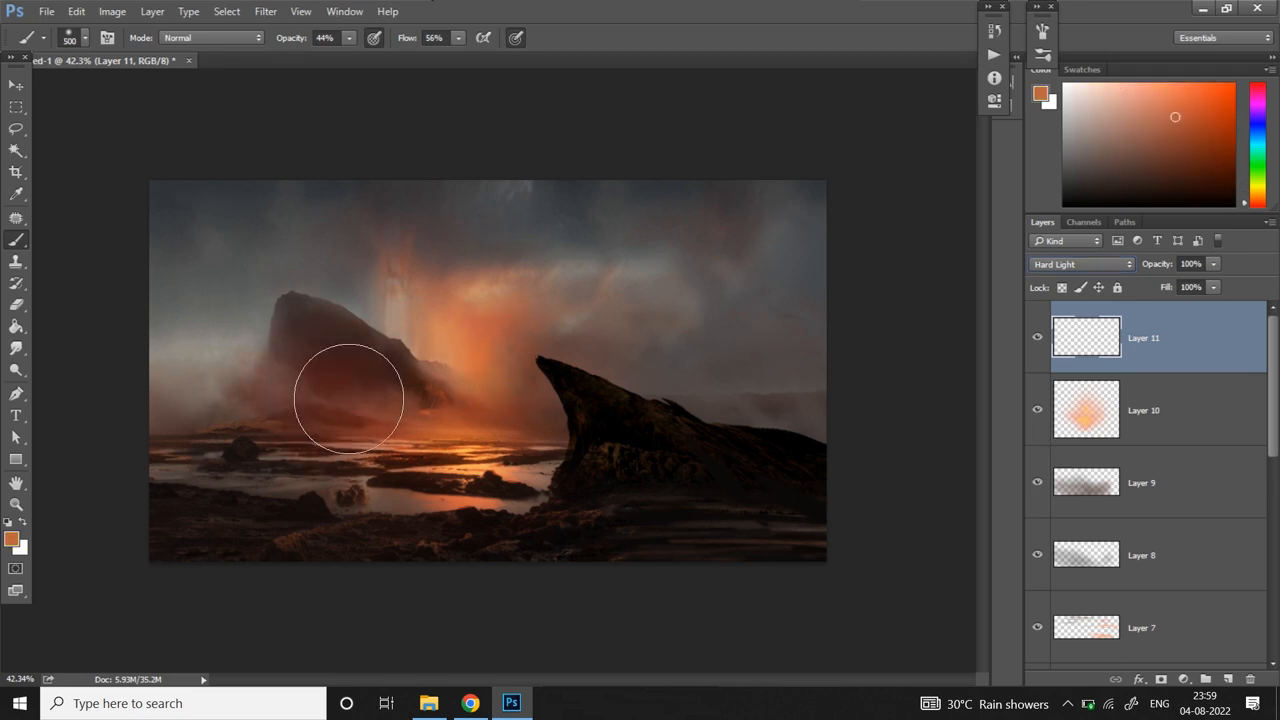
left_click_drag(350, 400, 527, 400)
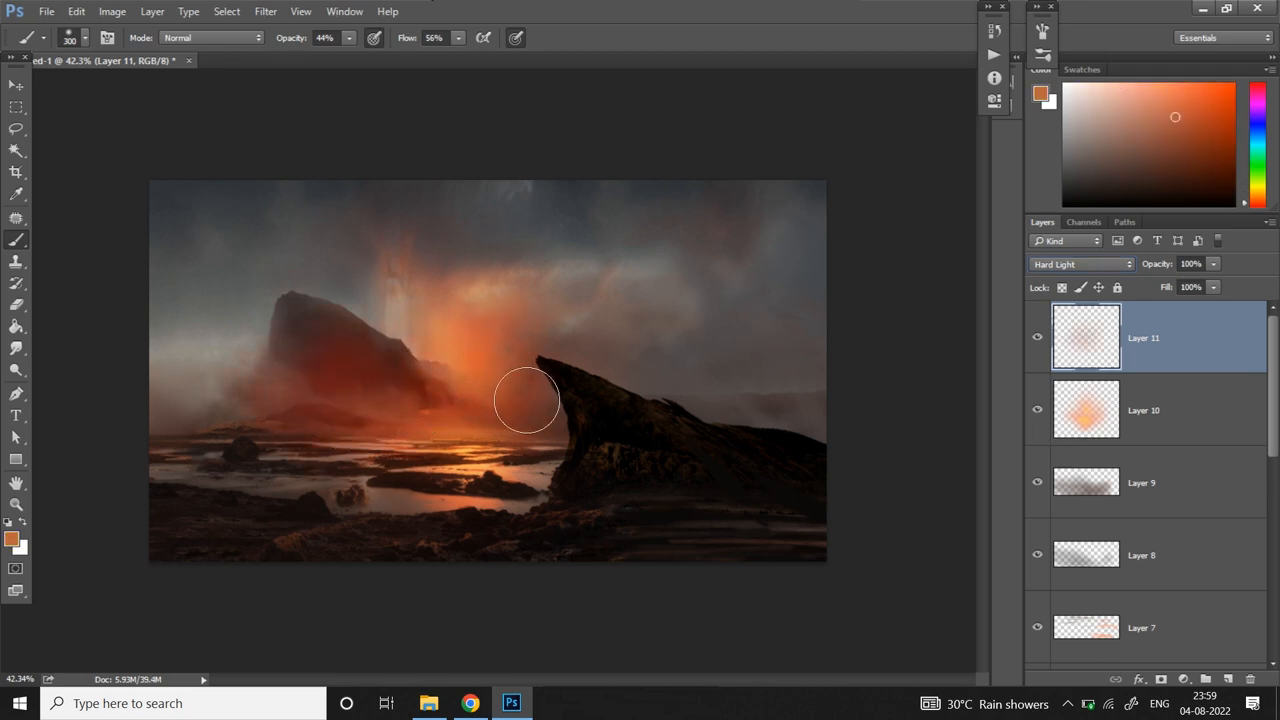
left_click_drag(527, 400, 423, 390)
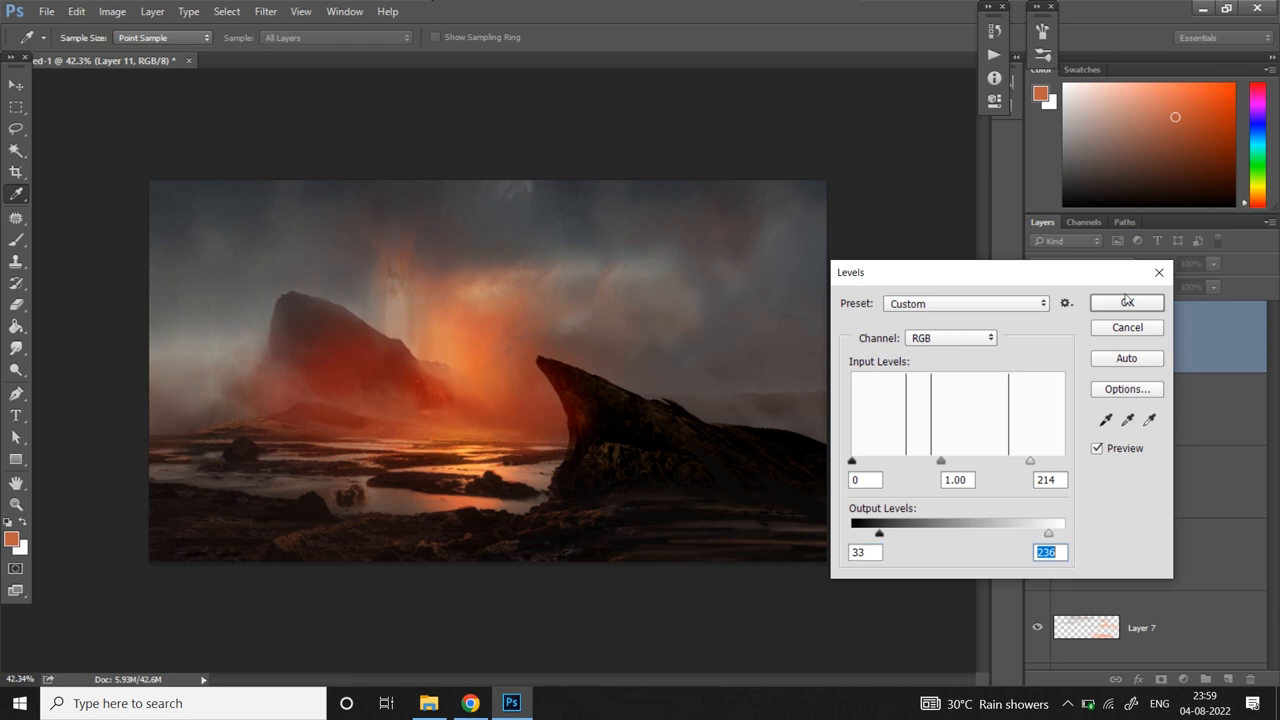
left_click(1126, 302)
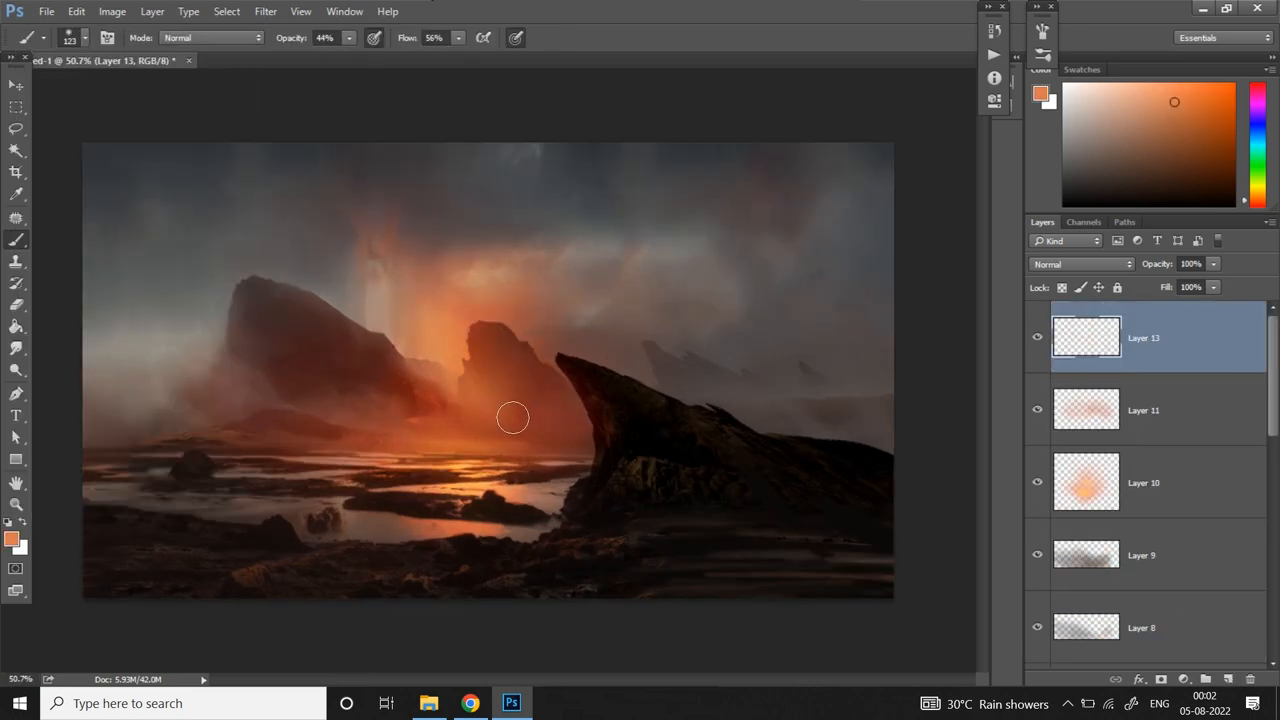
Step: Paint detail on the misty central spire, then group the painting layers and expand Group 1
left_click_drag(512, 417, 512, 432)
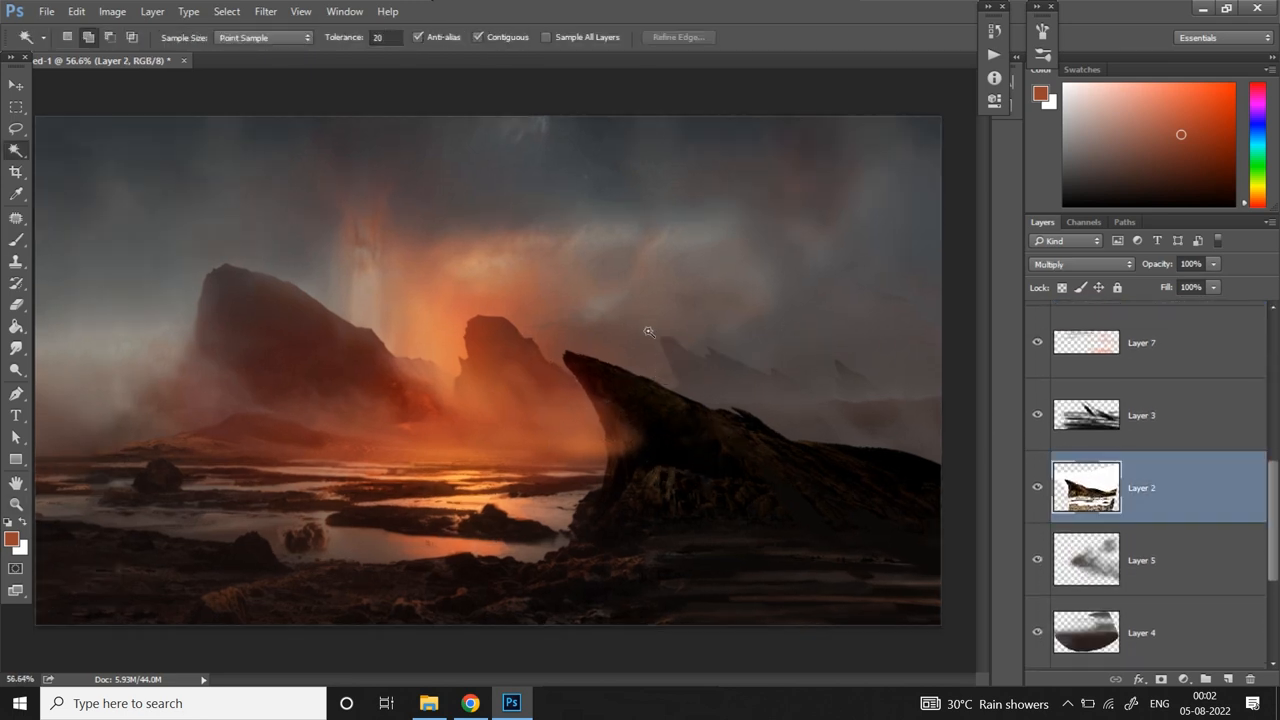
left_click(648, 331)
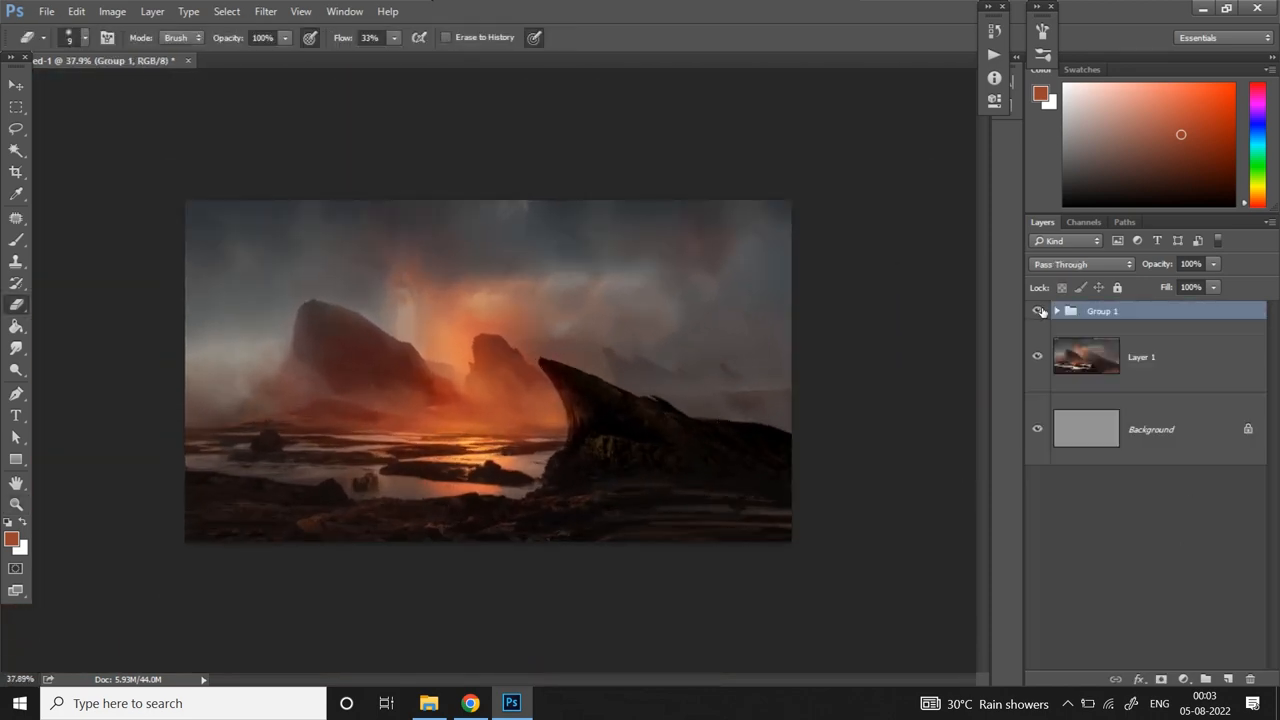
left_click(1038, 311)
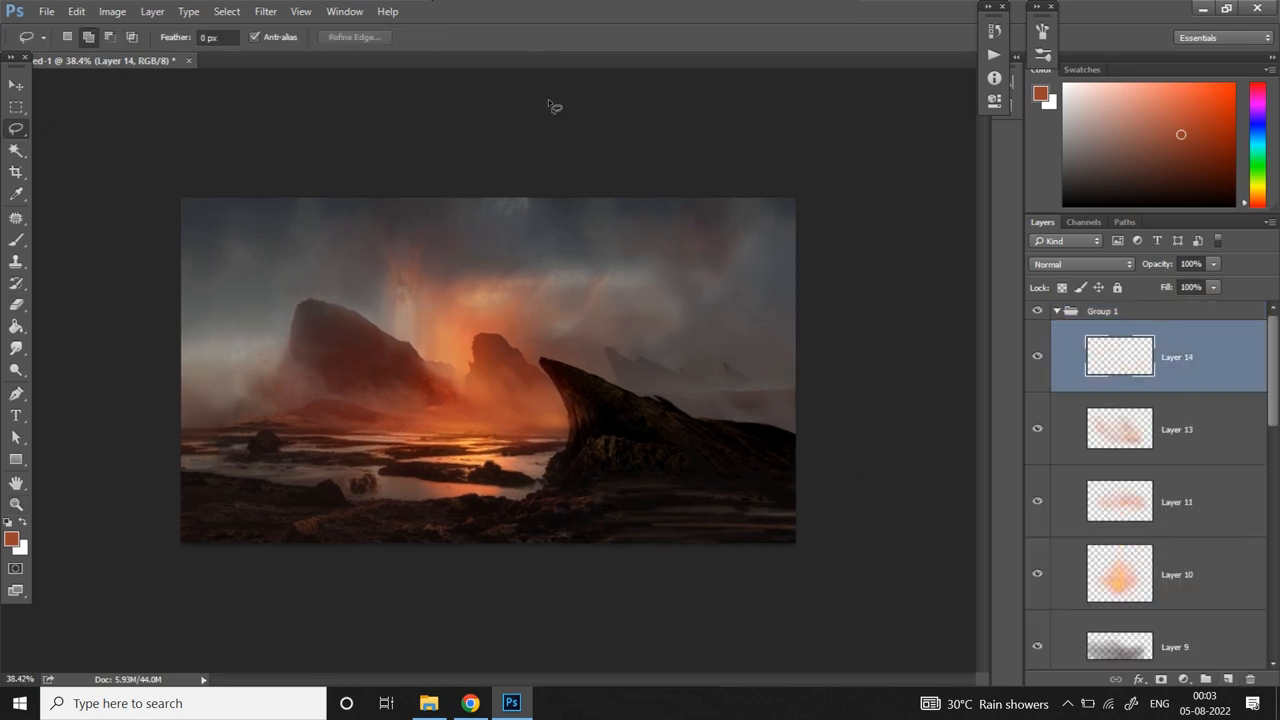
Step: Lasso the outline of a floating rock shape in the sky
left_click_drag(620, 205, 610, 300)
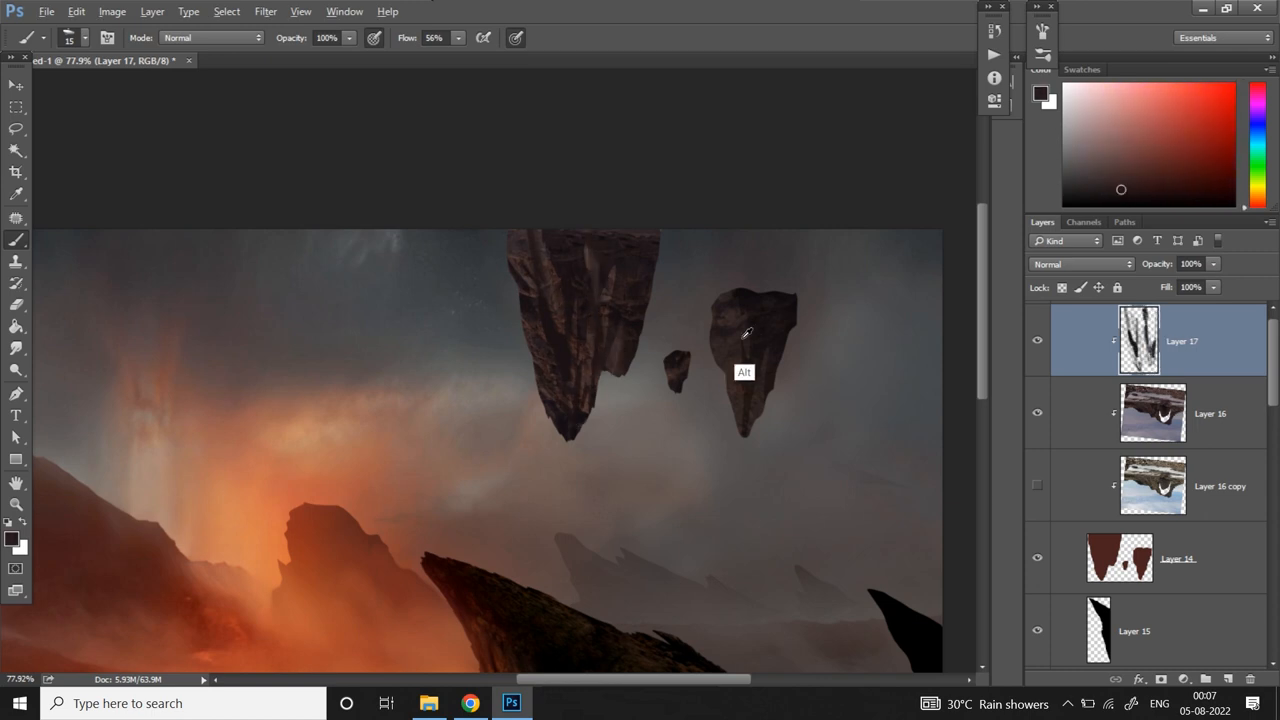
Step: Sample a dark colour from the floating rock
left_click(1153, 413)
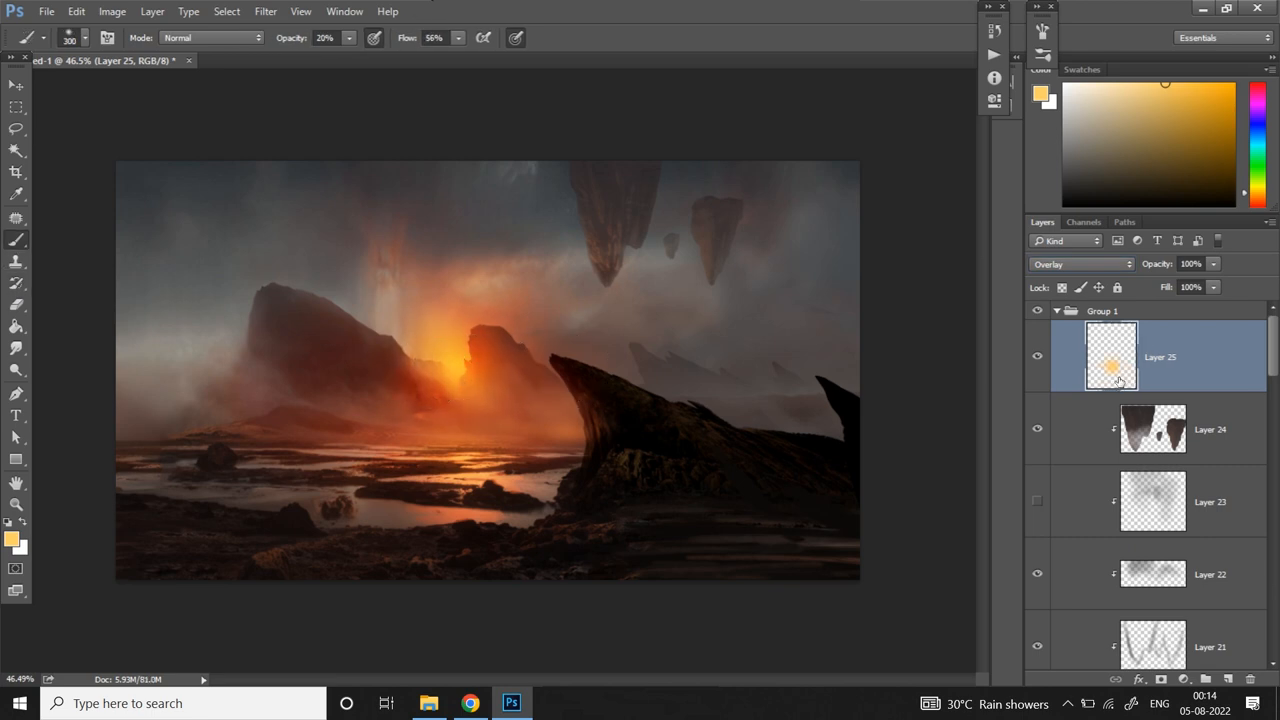
Step: Render a lens flare on a new black-filled layer
left_click(1190, 264)
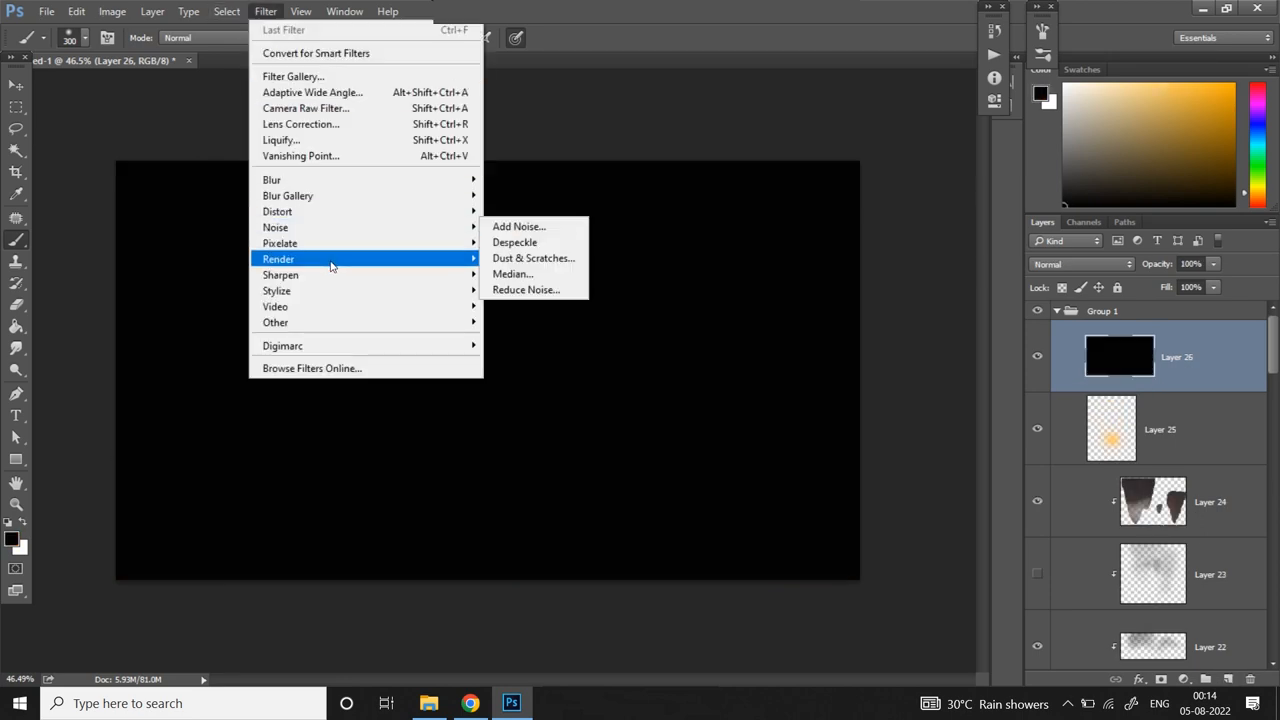
left_click(519, 226)
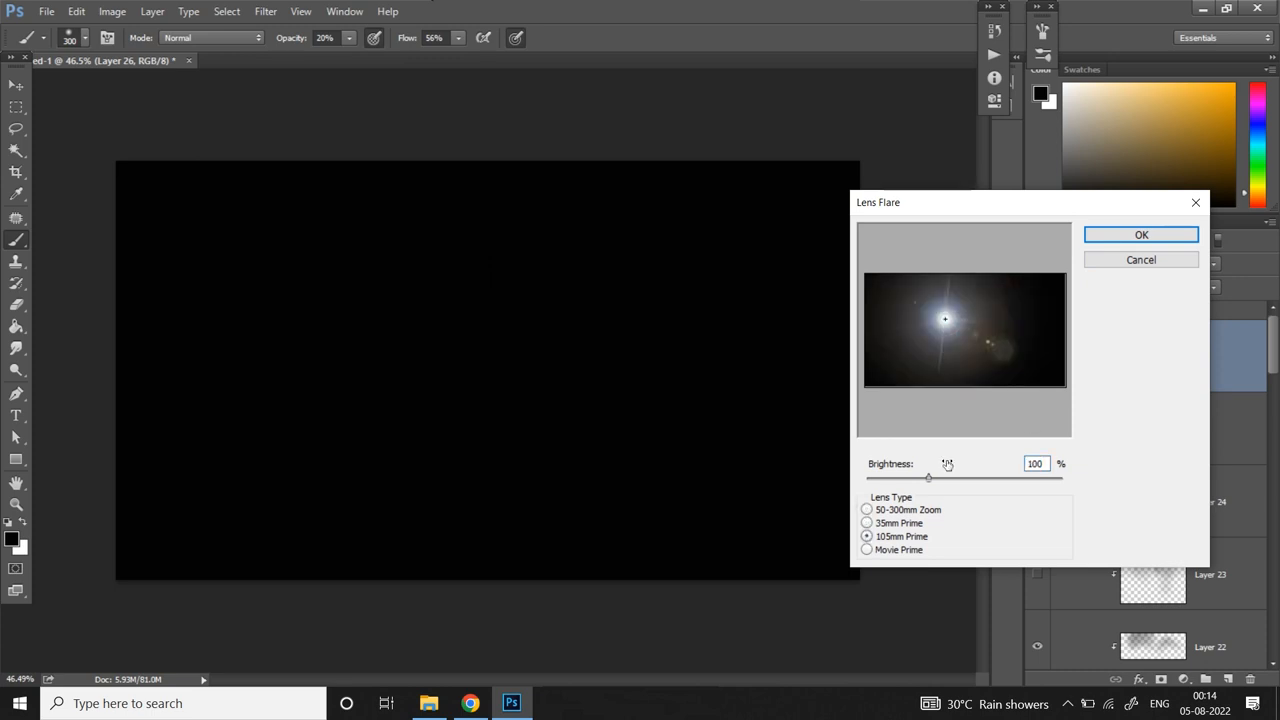
left_click(1141, 234)
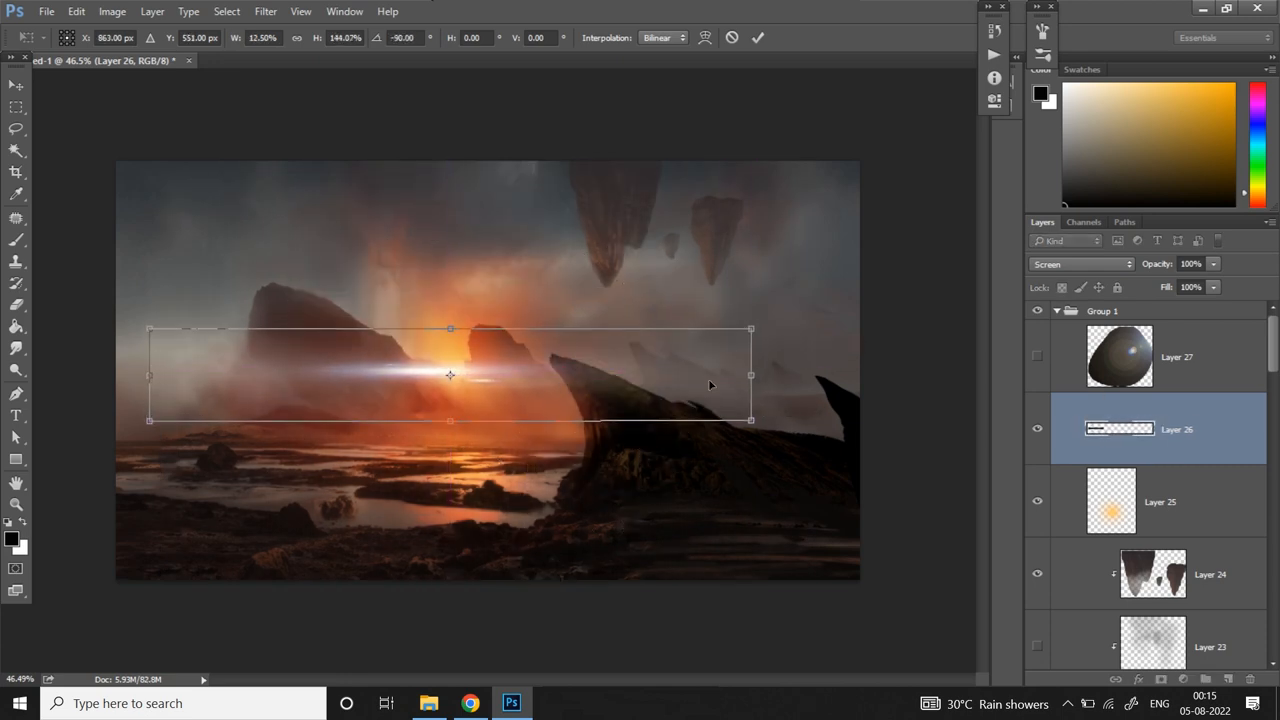
Step: Stretch the flare into a thin horizontal streak, tint it red, and hide the duplicate layer
left_click_drag(750, 420, 770, 440)
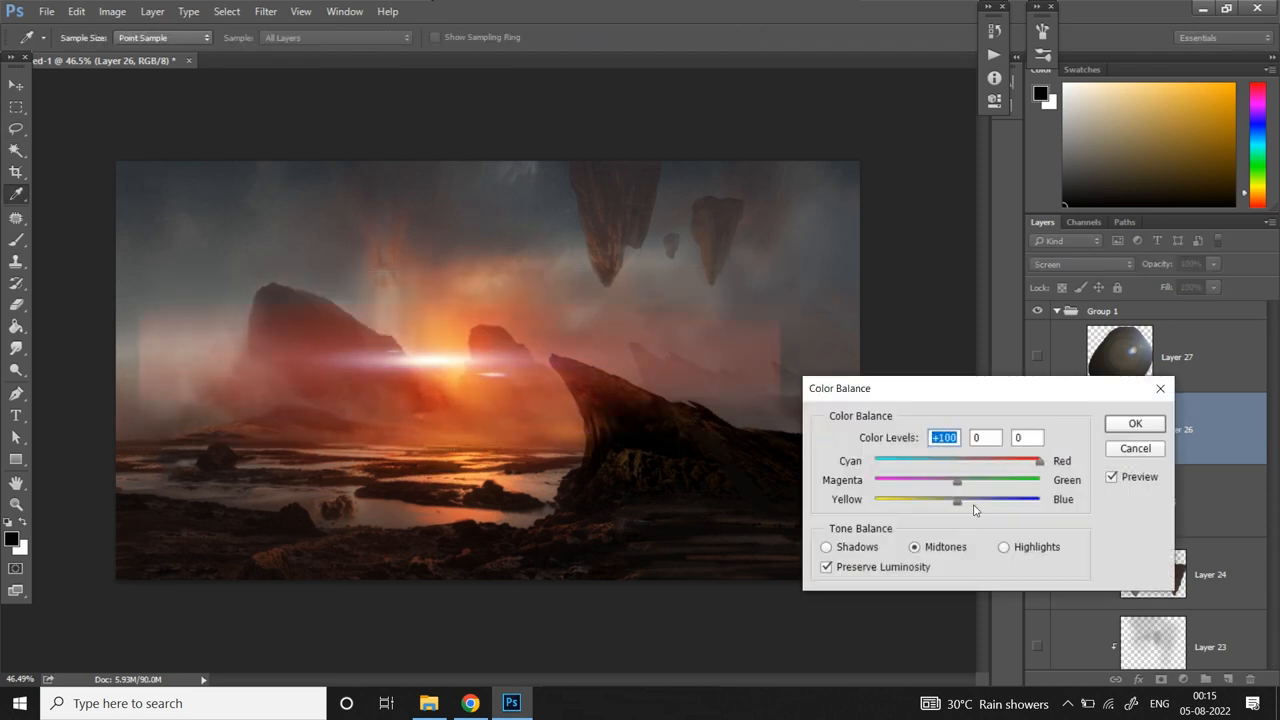
left_click(1135, 423)
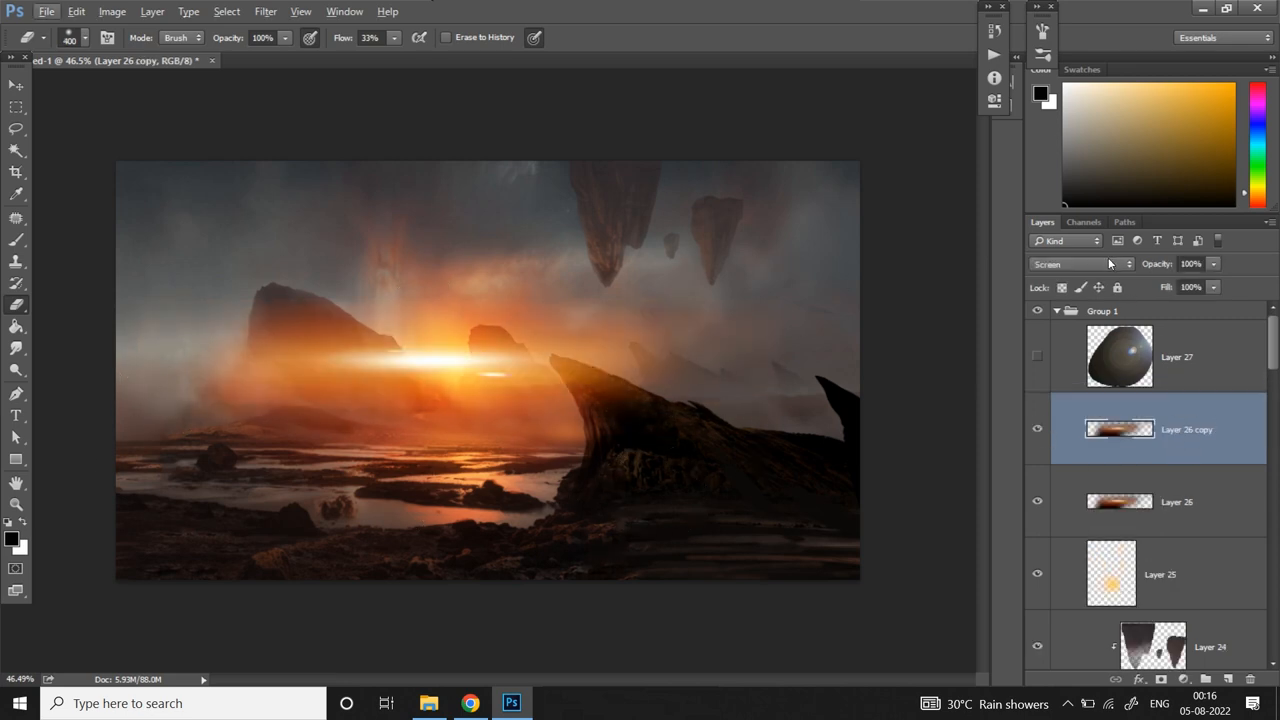
left_click(1078, 264)
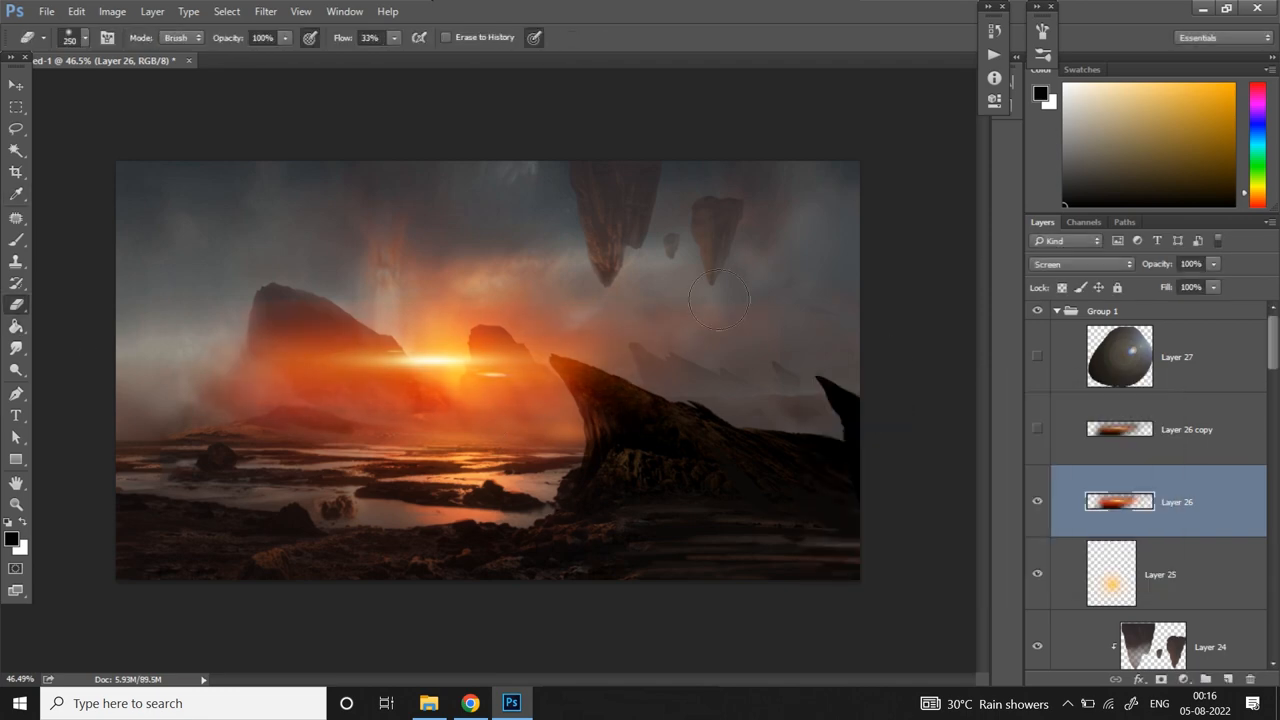
Step: Free Transform, then brush an orange reflection streak across the river on Layer 28
key("ctrl+t")
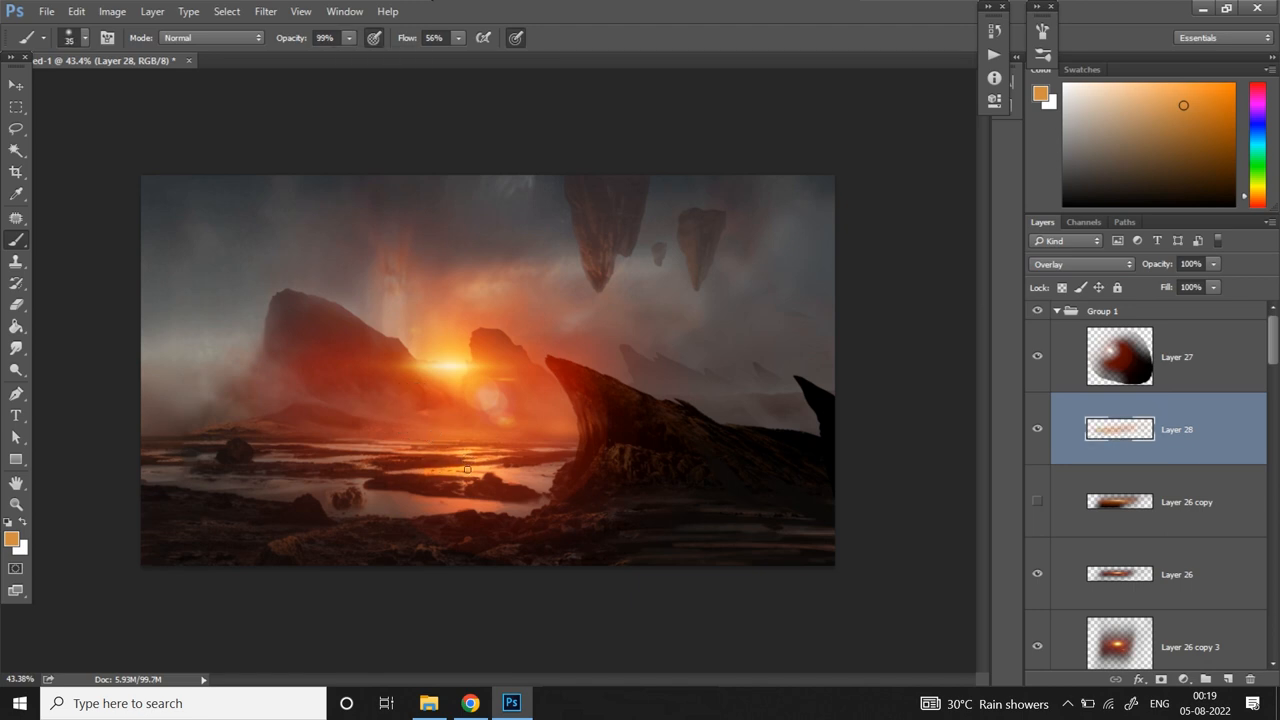
left_click(455, 500)
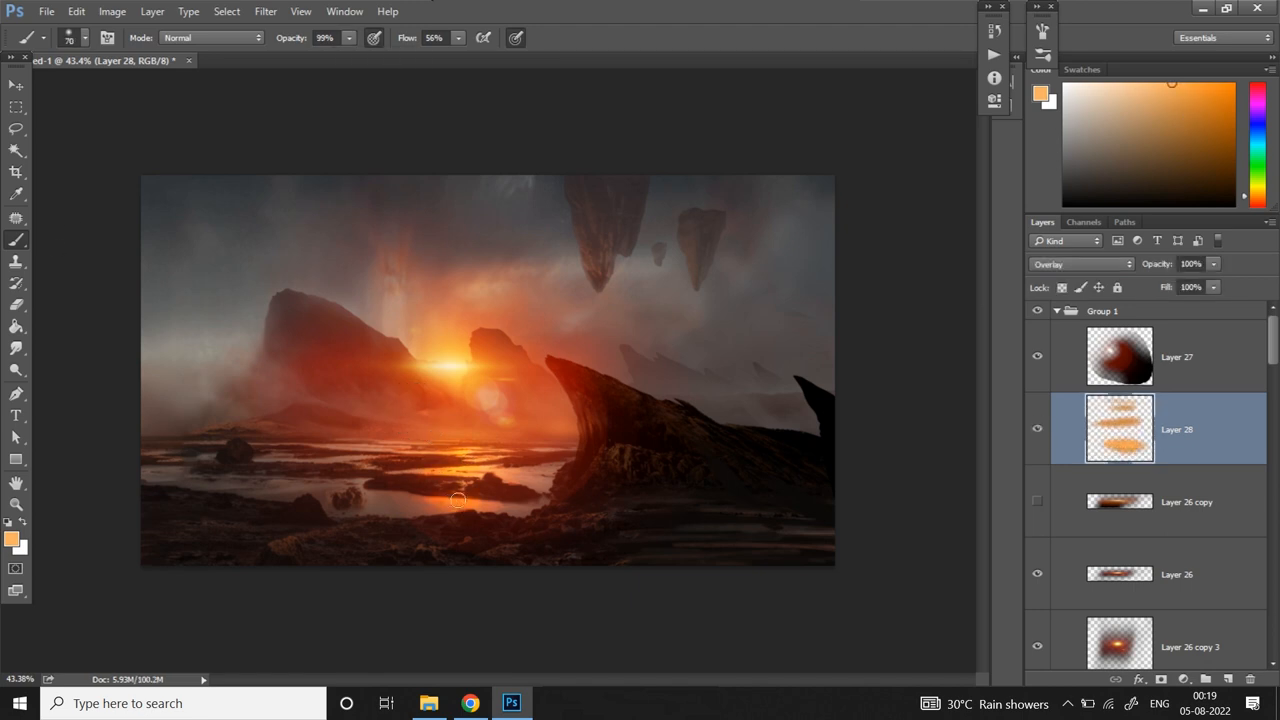